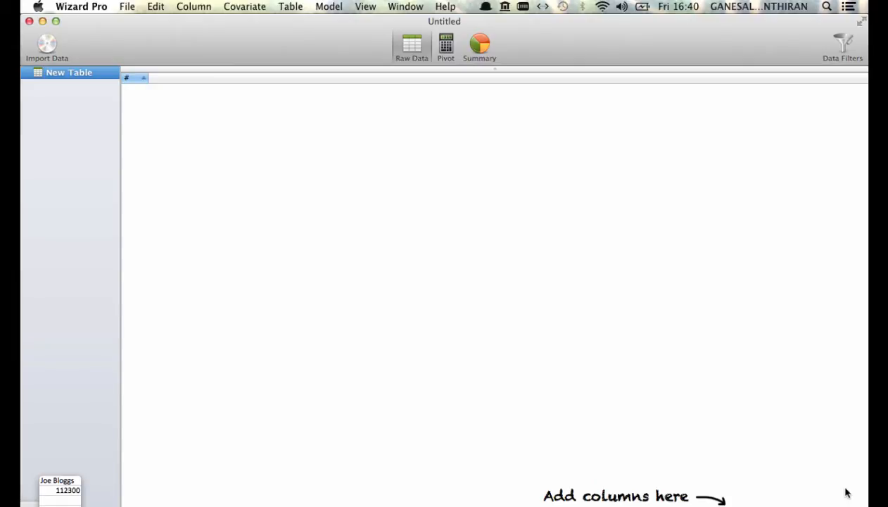
{"action": "mouse_move", "coordinate": [47, 44]}
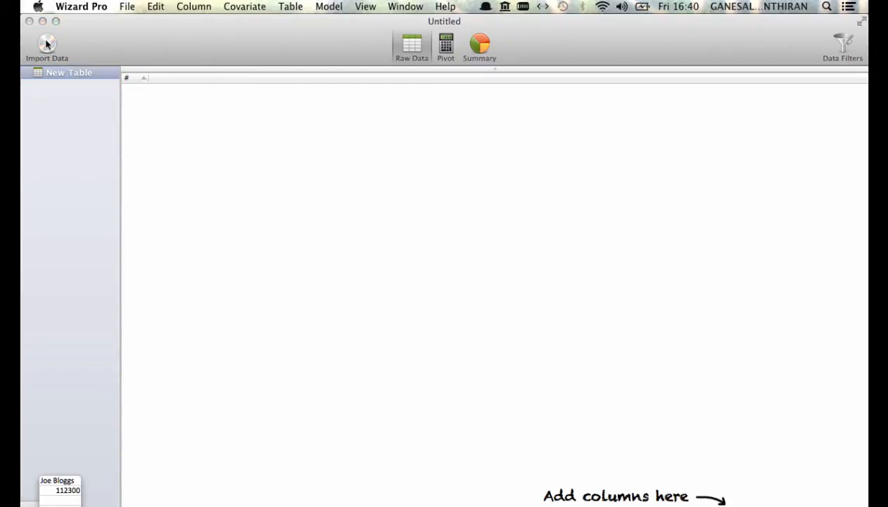
Choose the fictional_csdh_data workbook from the tutorial folder in the import browser
{"action": "left_click", "coordinate": [48, 48]}
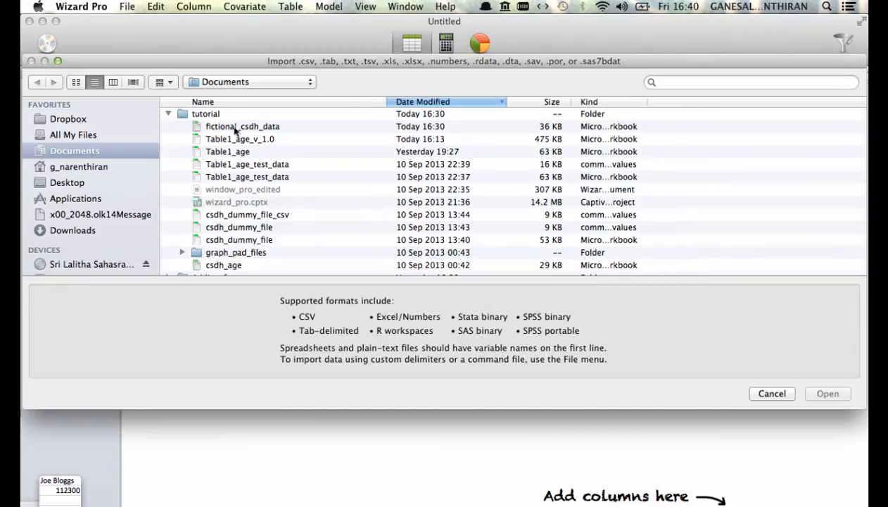
{"action": "mouse_move", "coordinate": [267, 135]}
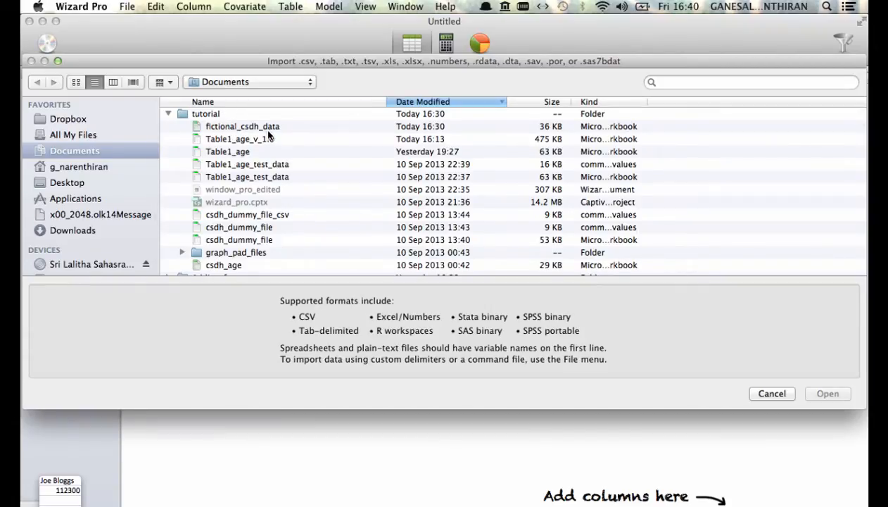
{"action": "left_click", "coordinate": [242, 127]}
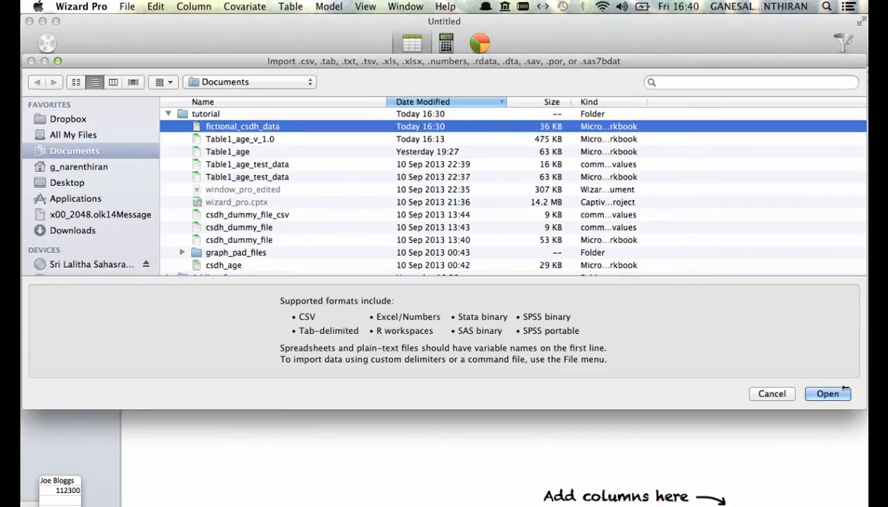
Load the workbook as a table and check how Age and Gender are treated
{"action": "left_click", "coordinate": [828, 395]}
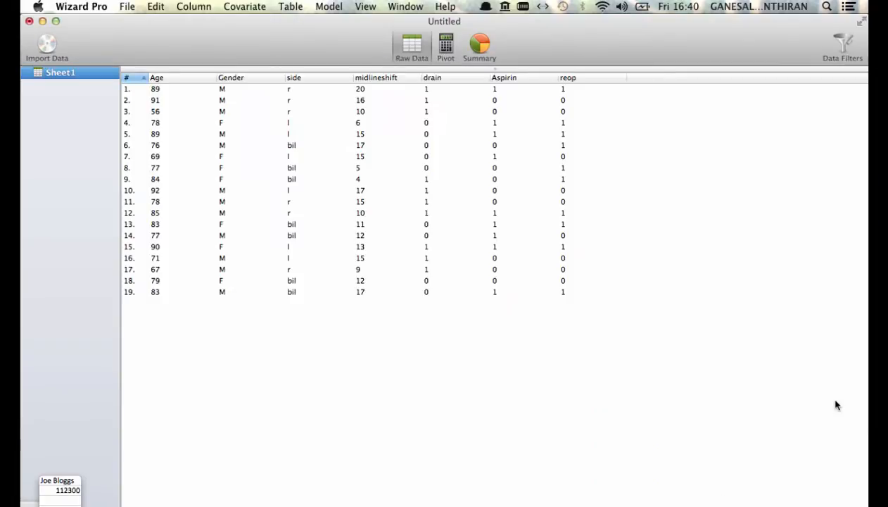
{"action": "mouse_move", "coordinate": [646, 401]}
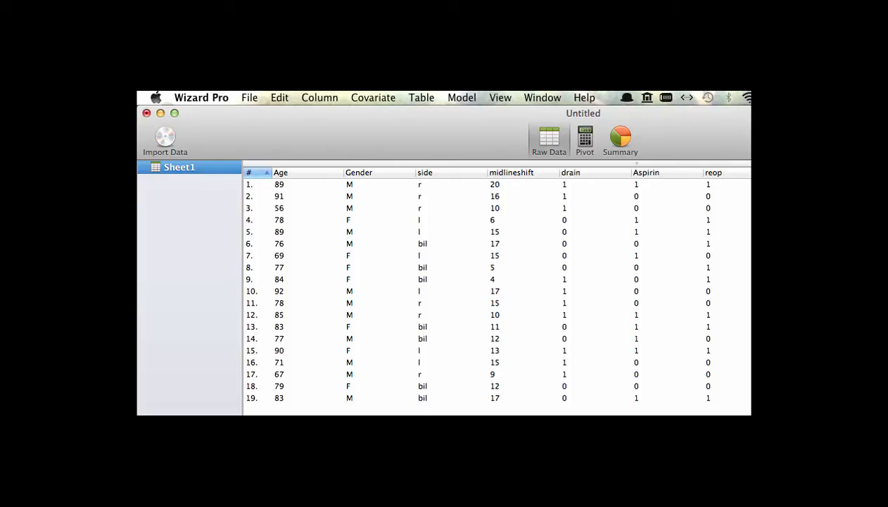
{"action": "mouse_move", "coordinate": [297, 176]}
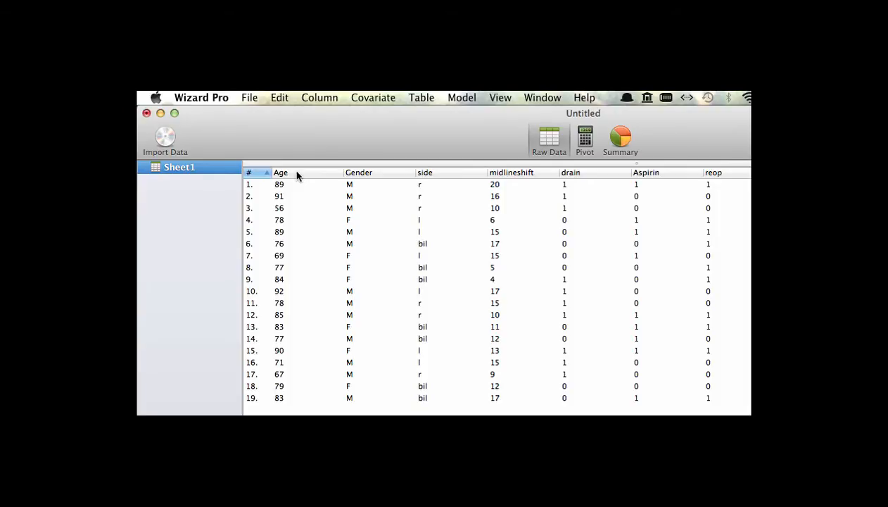
{"action": "right_click", "coordinate": [282, 172]}
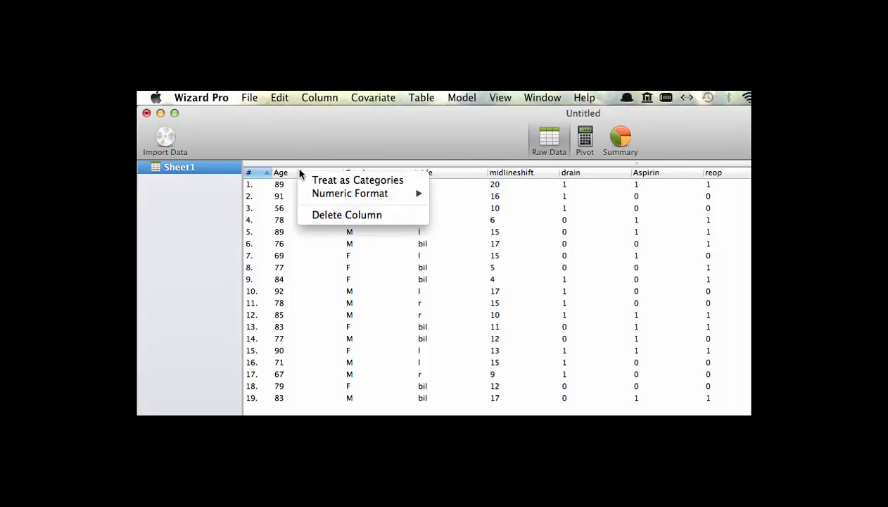
{"action": "mouse_move", "coordinate": [349, 194]}
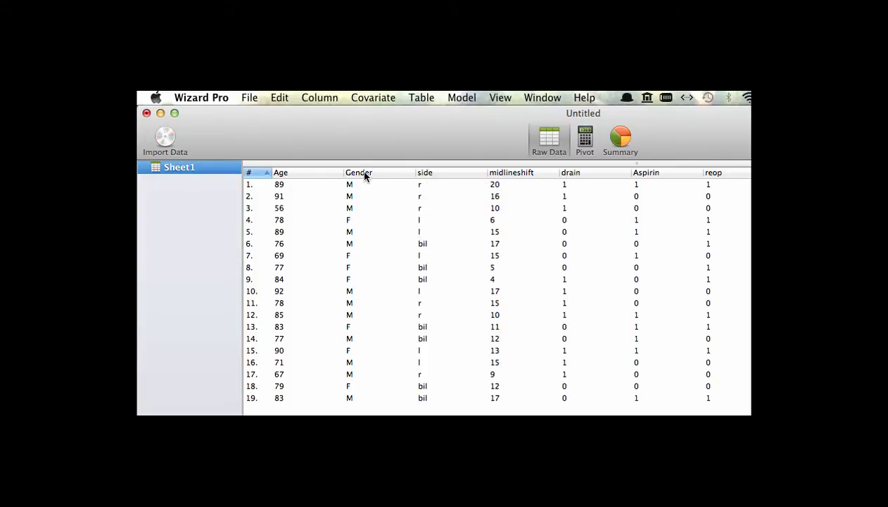
{"action": "right_click", "coordinate": [359, 172]}
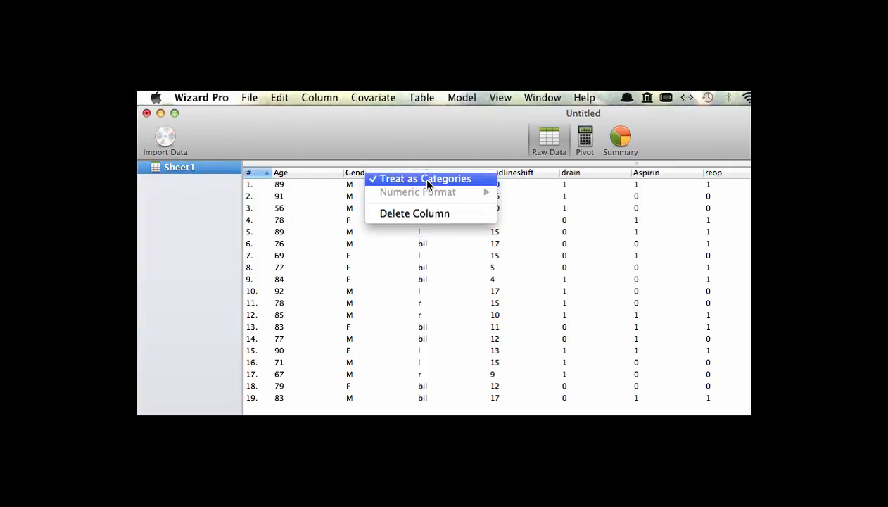
{"action": "left_click", "coordinate": [425, 177]}
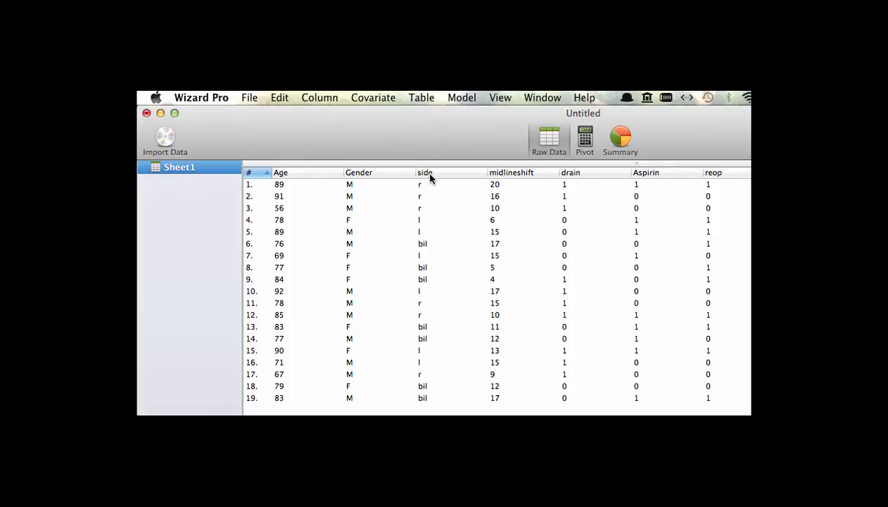
{"action": "mouse_move", "coordinate": [450, 153]}
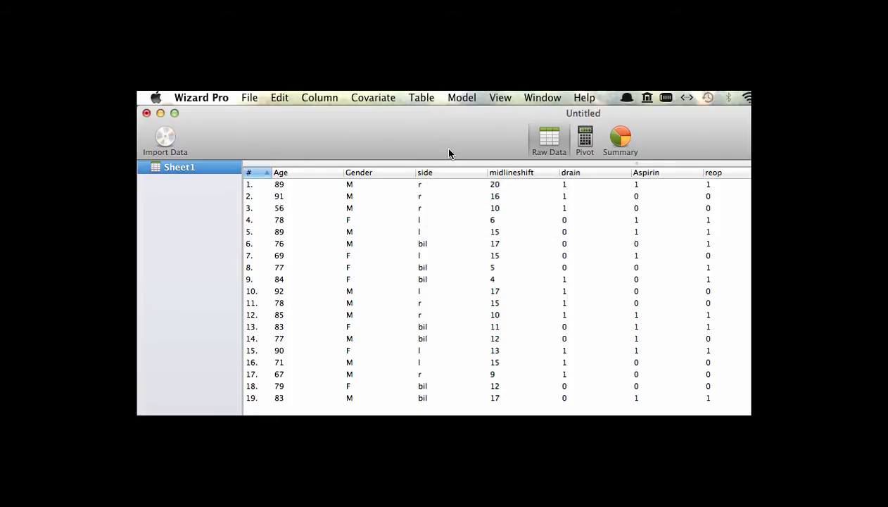
{"action": "mouse_move", "coordinate": [510, 177]}
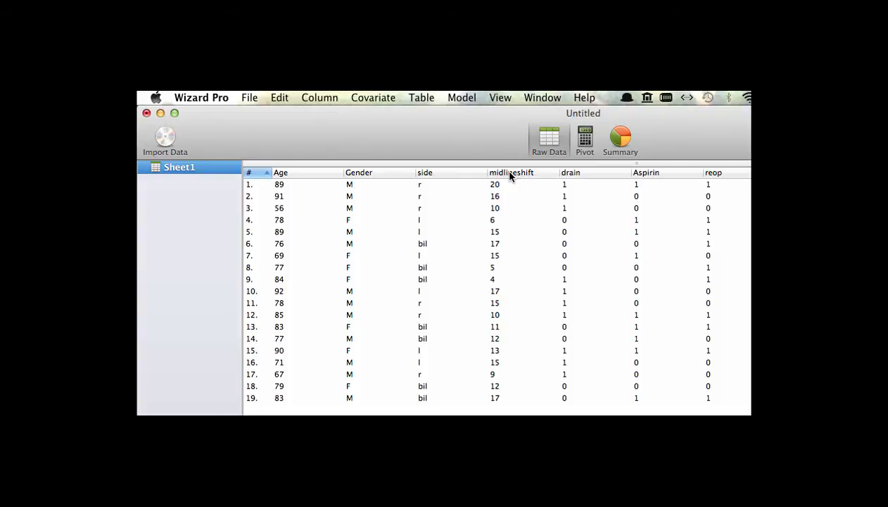
Check whether midlineshift, drain and Aspirin are treated as categories
{"action": "right_click", "coordinate": [511, 171]}
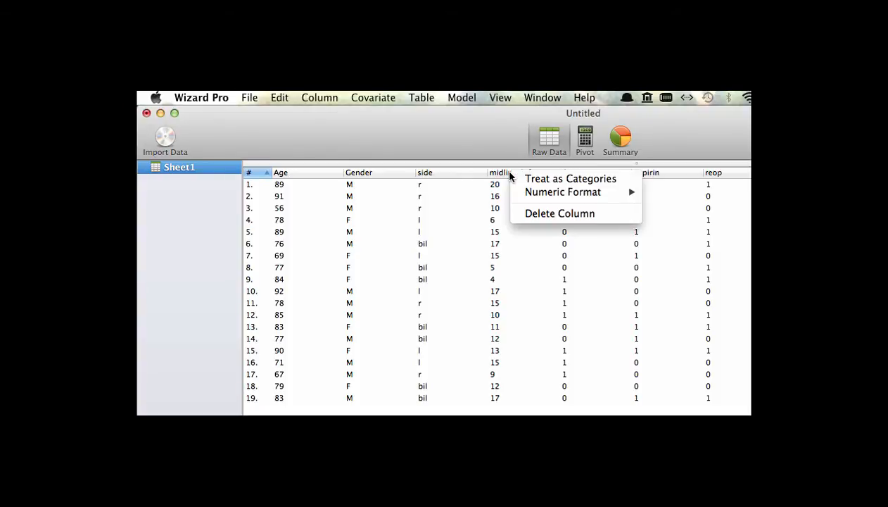
{"action": "mouse_move", "coordinate": [577, 192]}
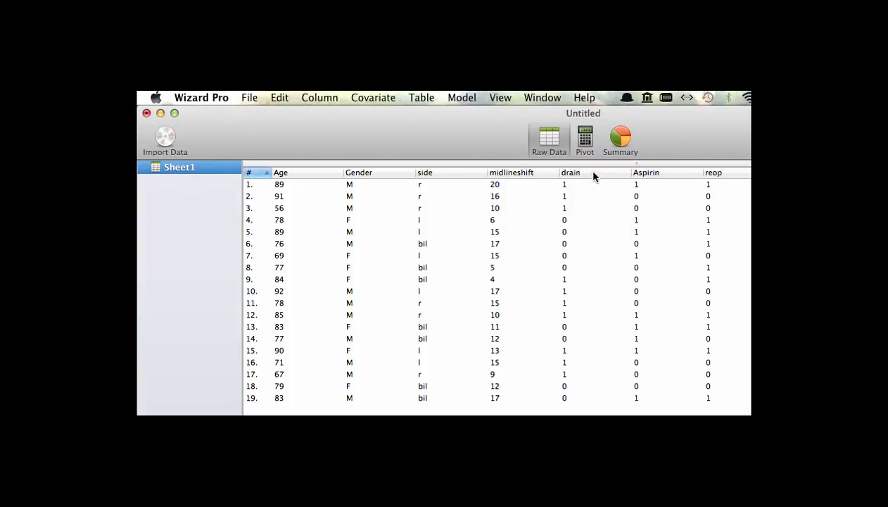
{"action": "right_click", "coordinate": [572, 172]}
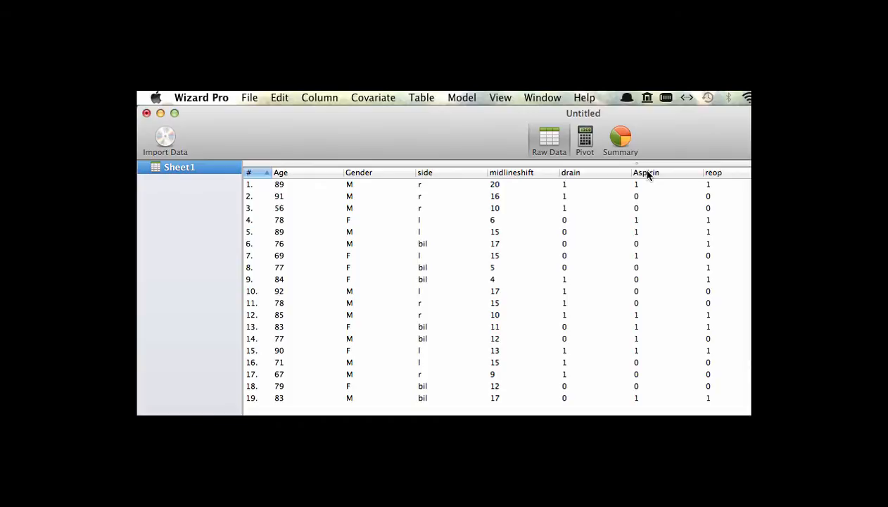
{"action": "right_click", "coordinate": [647, 172]}
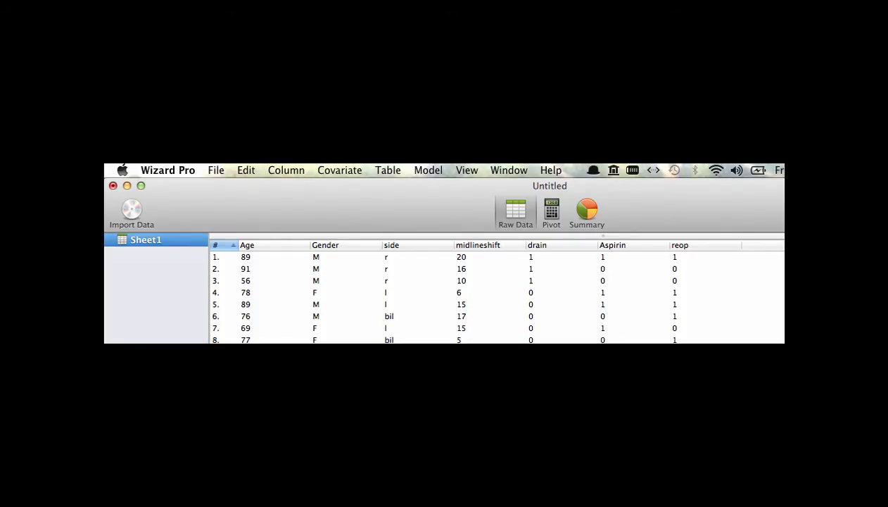
{"action": "mouse_move", "coordinate": [570, 236]}
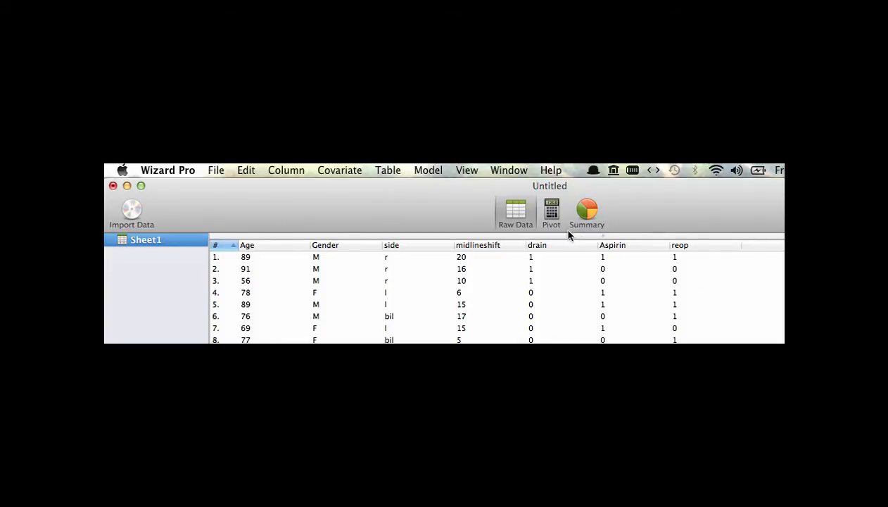
{"action": "mouse_move", "coordinate": [552, 211]}
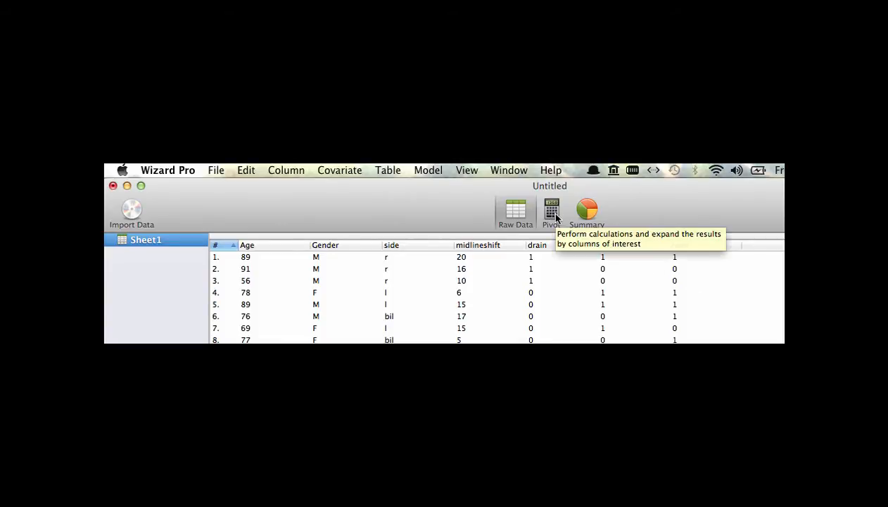
{"action": "mouse_move", "coordinate": [552, 283]}
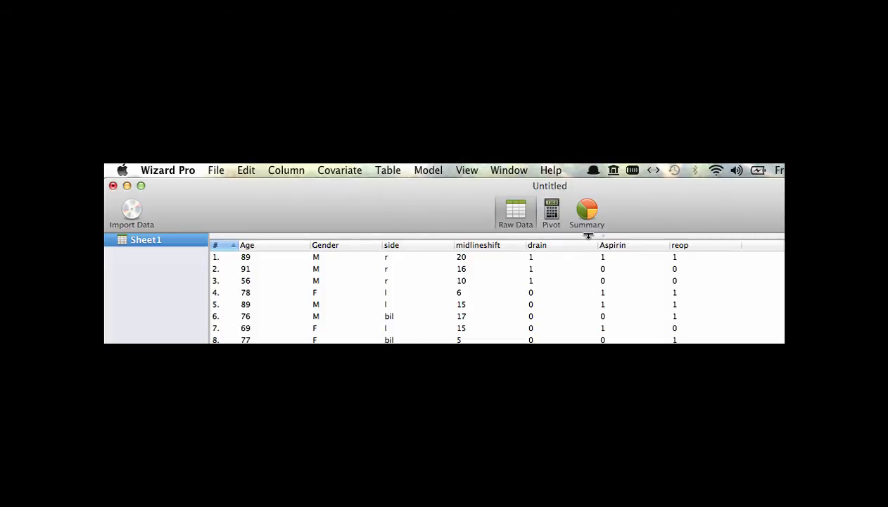
{"action": "mouse_move", "coordinate": [587, 211]}
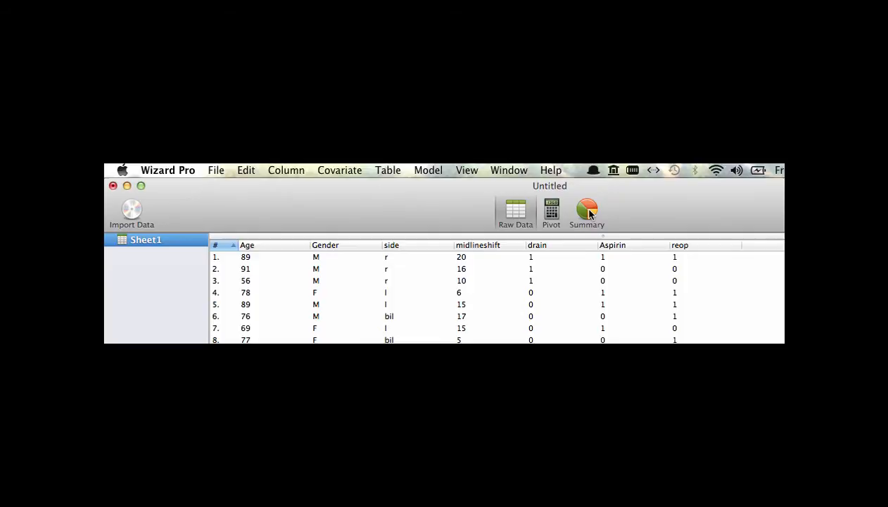
Switch to the Summary view listing Sheet1's seven columns with distribution thumbnails
{"action": "left_click", "coordinate": [586, 212]}
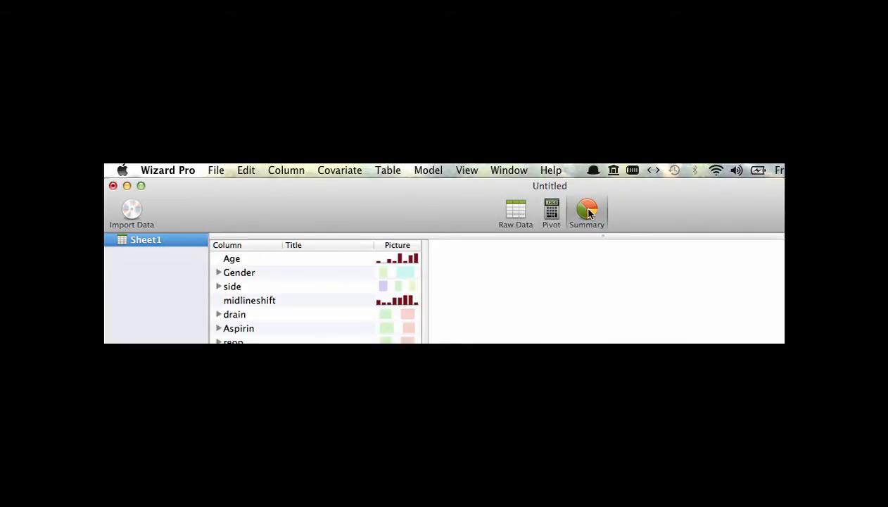
{"action": "left_click", "coordinate": [586, 212]}
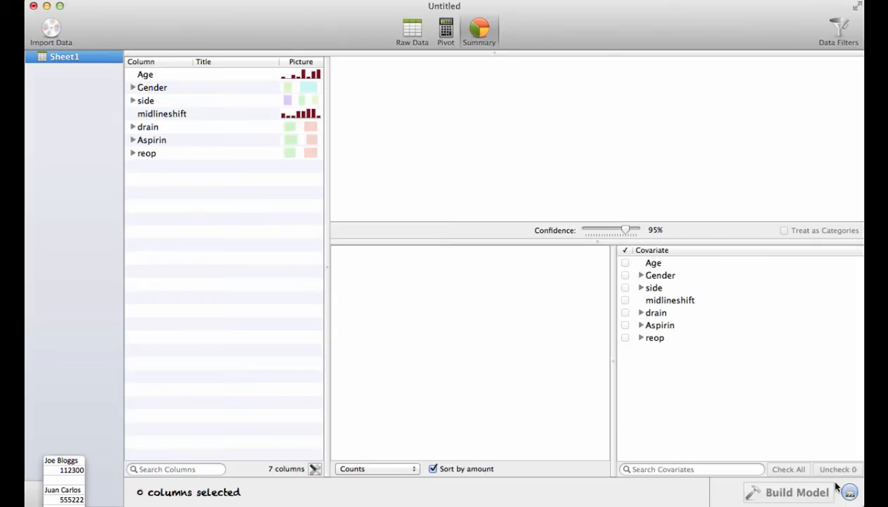
{"action": "mouse_move", "coordinate": [411, 280]}
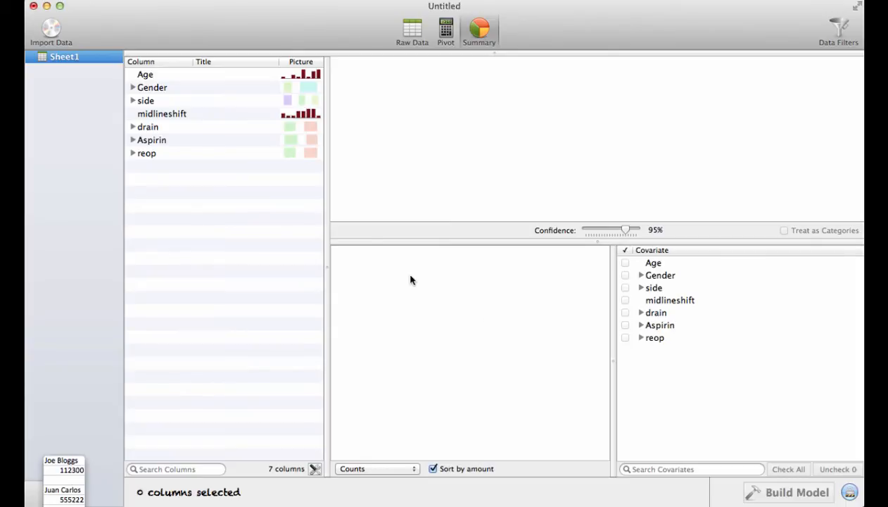
{"action": "mouse_move", "coordinate": [181, 101]}
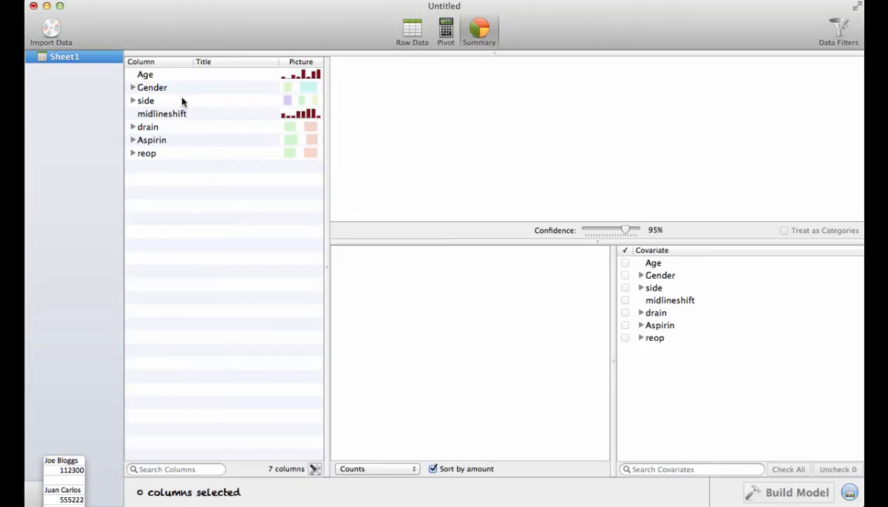
{"action": "mouse_move", "coordinate": [186, 194]}
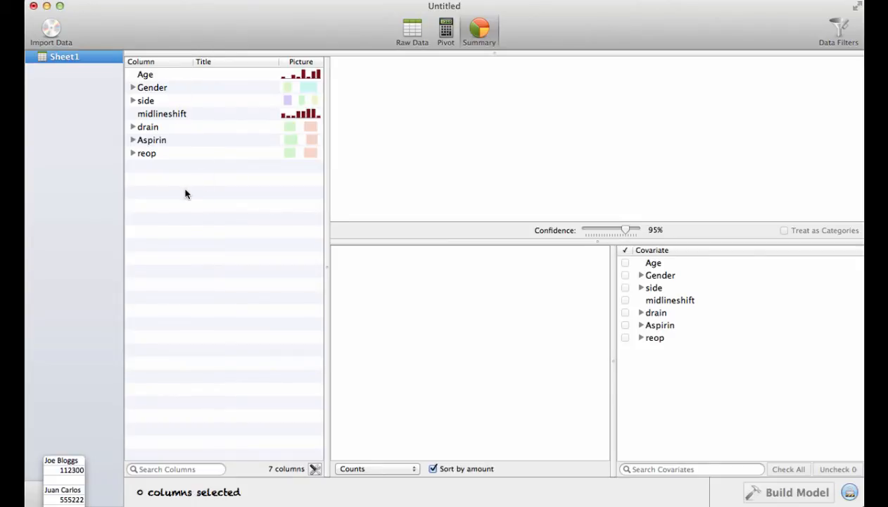
{"action": "mouse_move", "coordinate": [698, 256]}
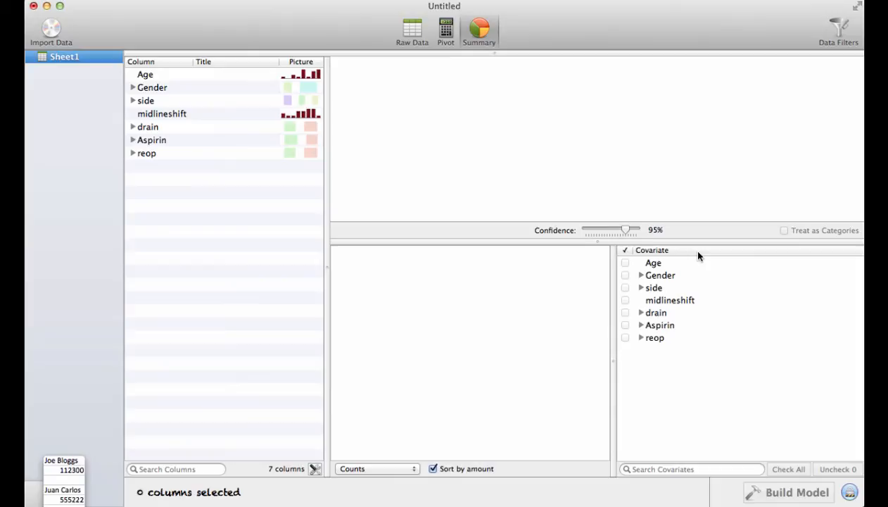
{"action": "mouse_move", "coordinate": [689, 305]}
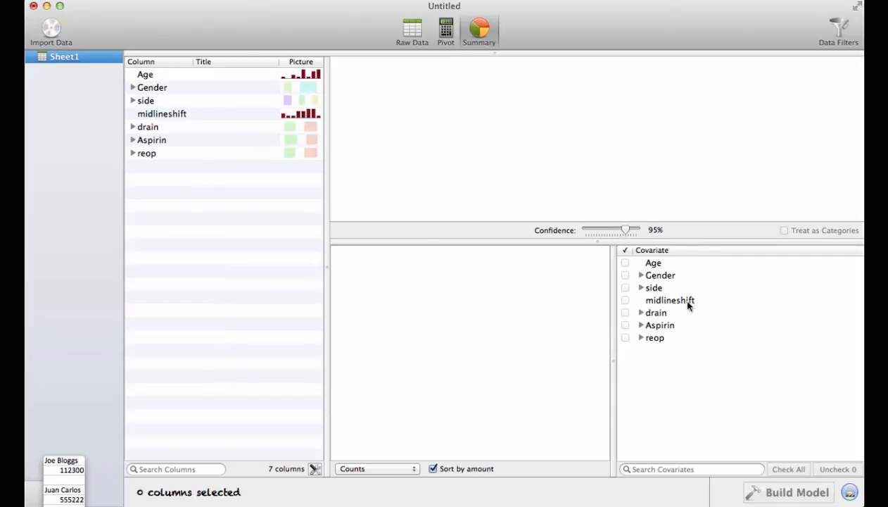
{"action": "mouse_move", "coordinate": [302, 161]}
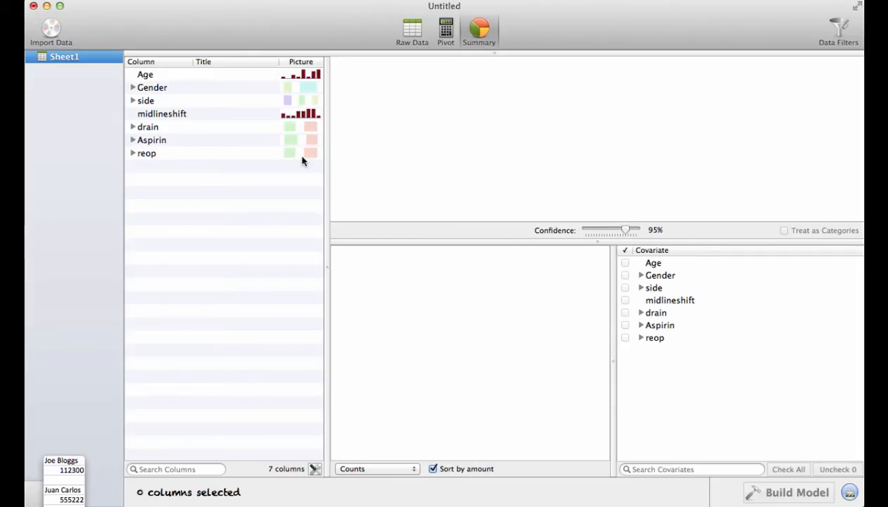
View Age's histogram and Q-Q plot, then Gender's observed and estimated pies (12 M, 7 F)
{"action": "left_click", "coordinate": [145, 73]}
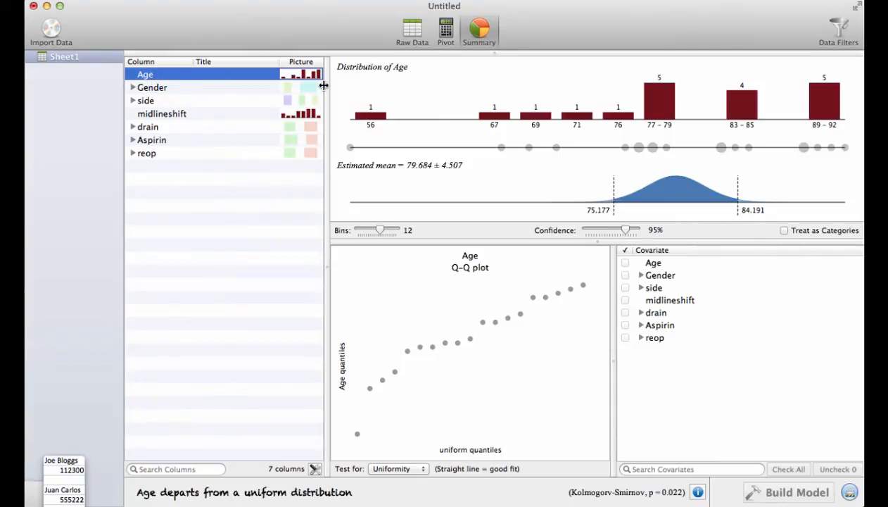
{"action": "mouse_move", "coordinate": [373, 150]}
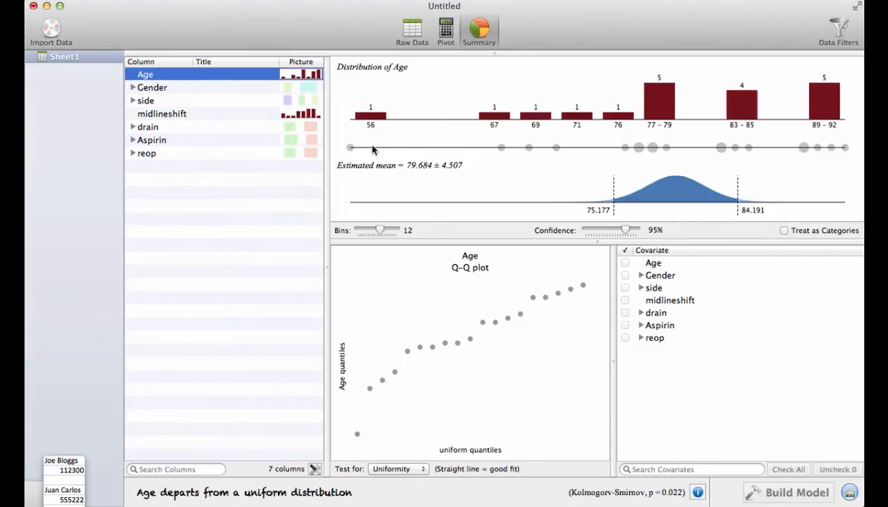
{"action": "mouse_move", "coordinate": [701, 98]}
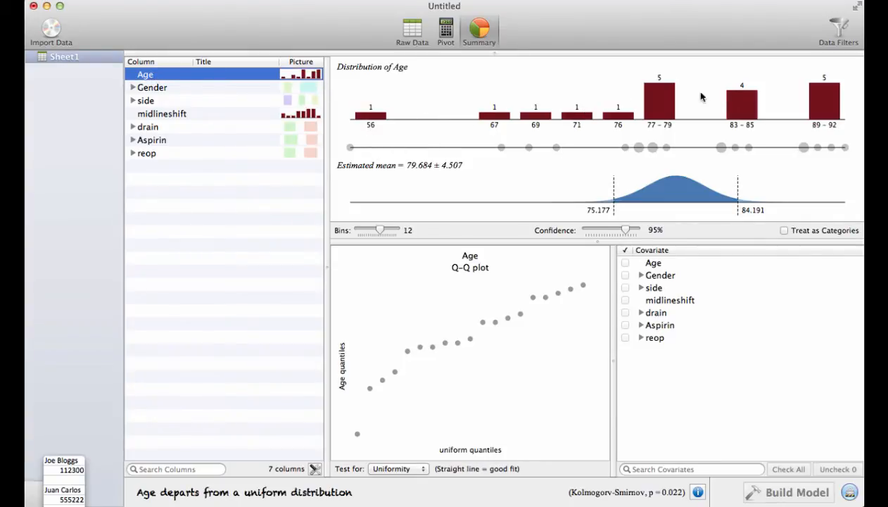
{"action": "mouse_move", "coordinate": [523, 73]}
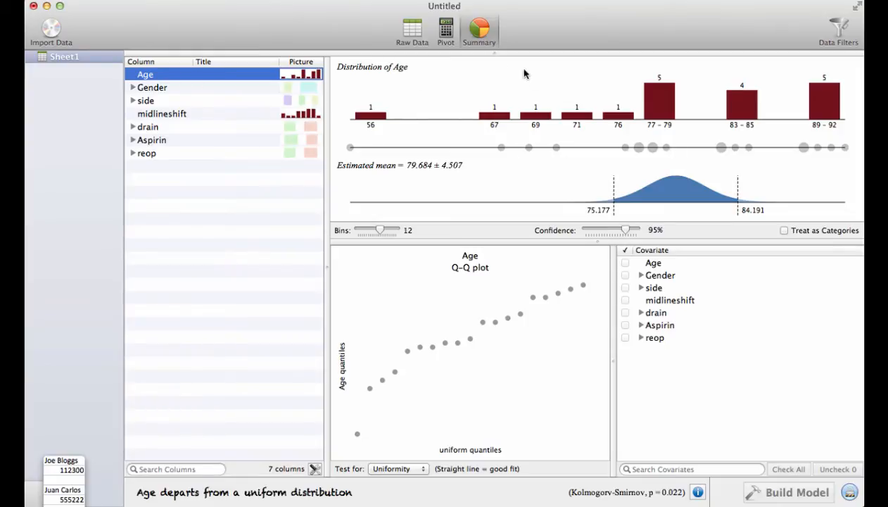
{"action": "mouse_move", "coordinate": [396, 174]}
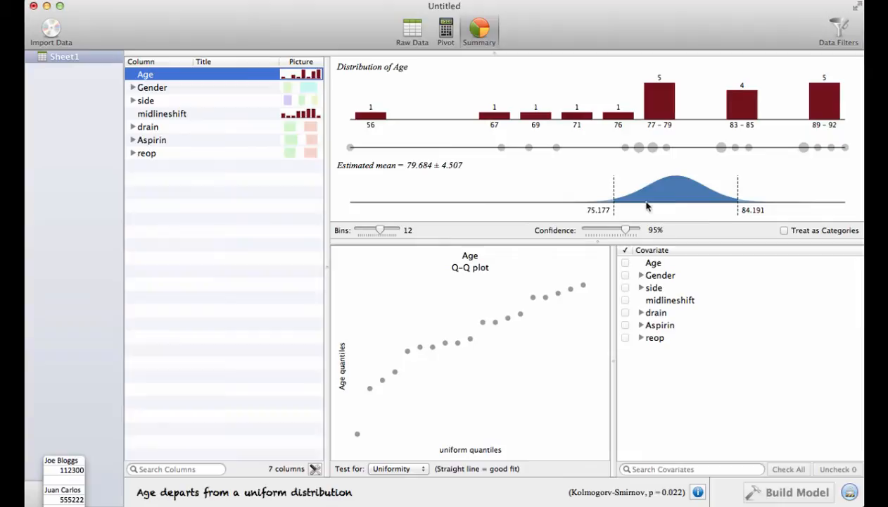
{"action": "mouse_move", "coordinate": [662, 242]}
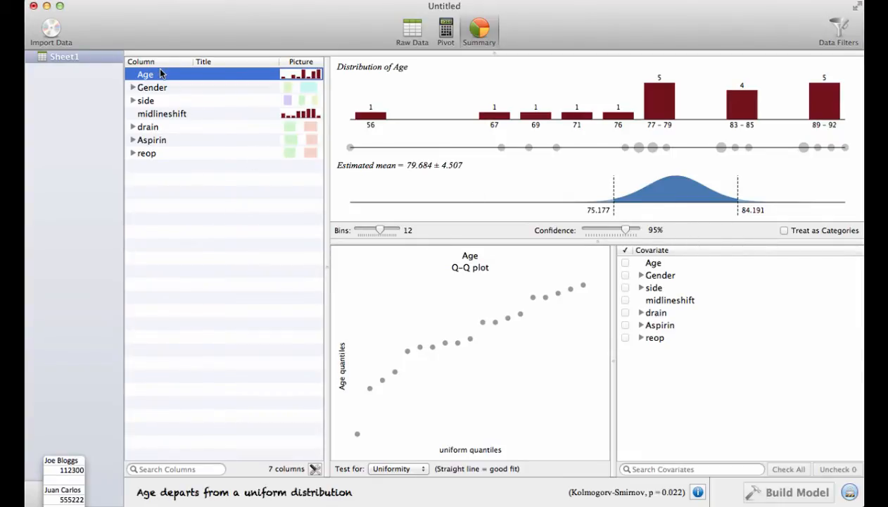
{"action": "mouse_move", "coordinate": [157, 87]}
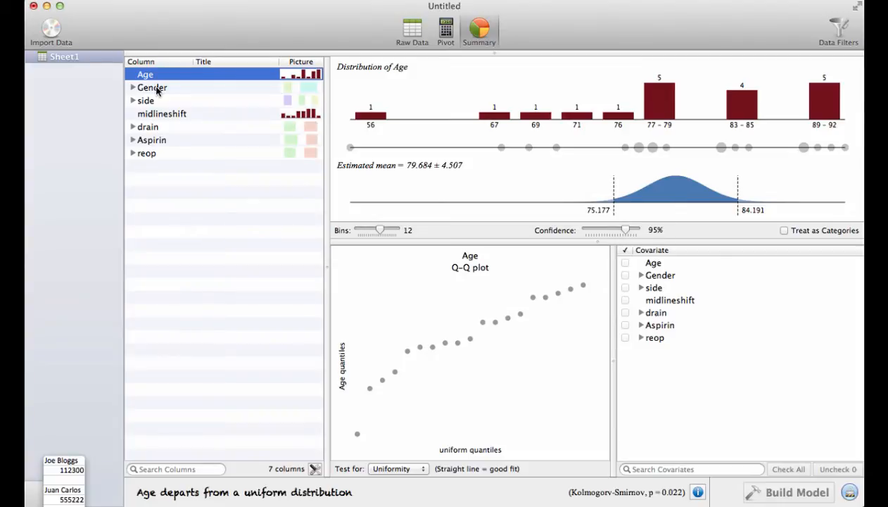
{"action": "left_click", "coordinate": [152, 87]}
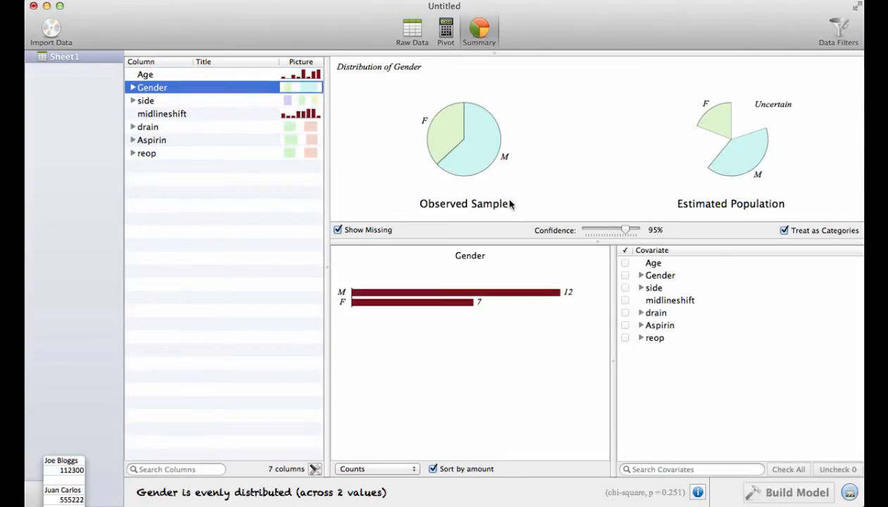
{"action": "mouse_move", "coordinate": [430, 176]}
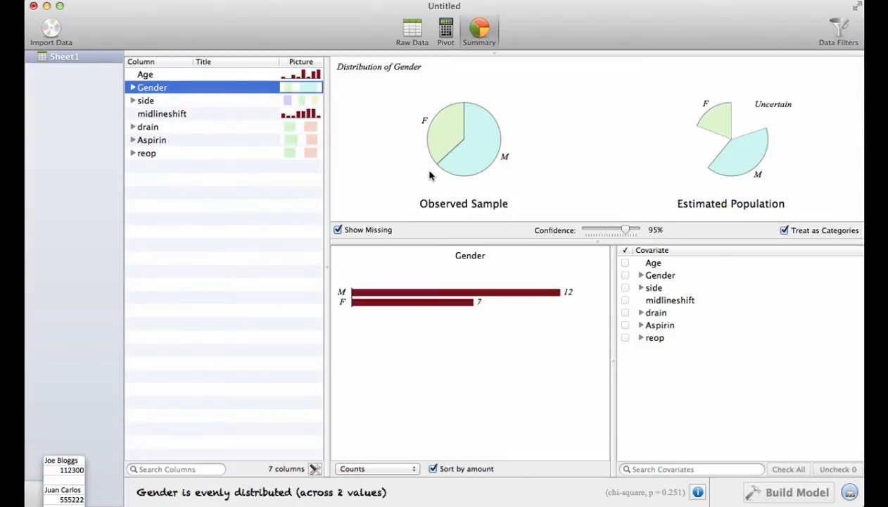
{"action": "mouse_move", "coordinate": [431, 134]}
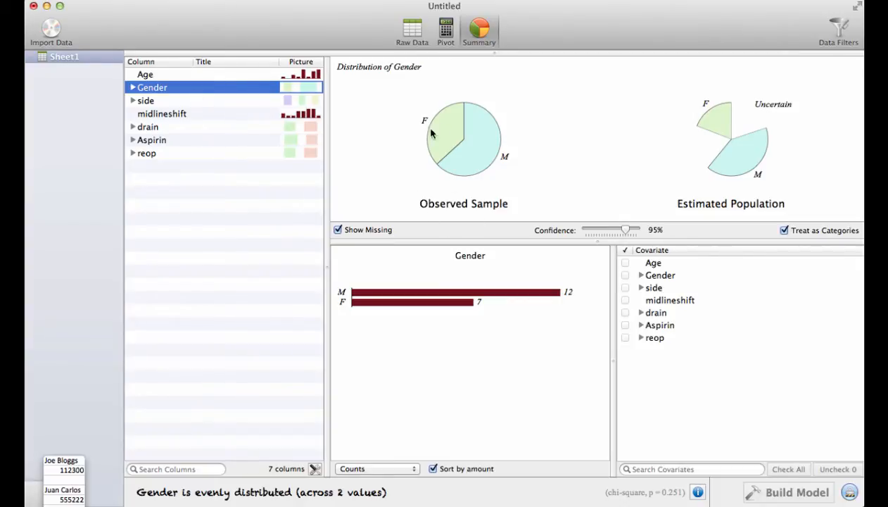
{"action": "mouse_move", "coordinate": [440, 153]}
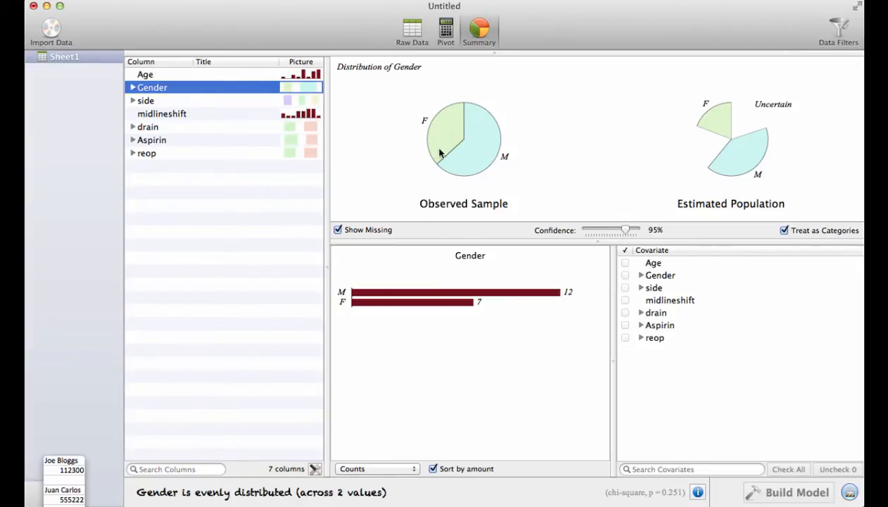
{"action": "mouse_move", "coordinate": [500, 175]}
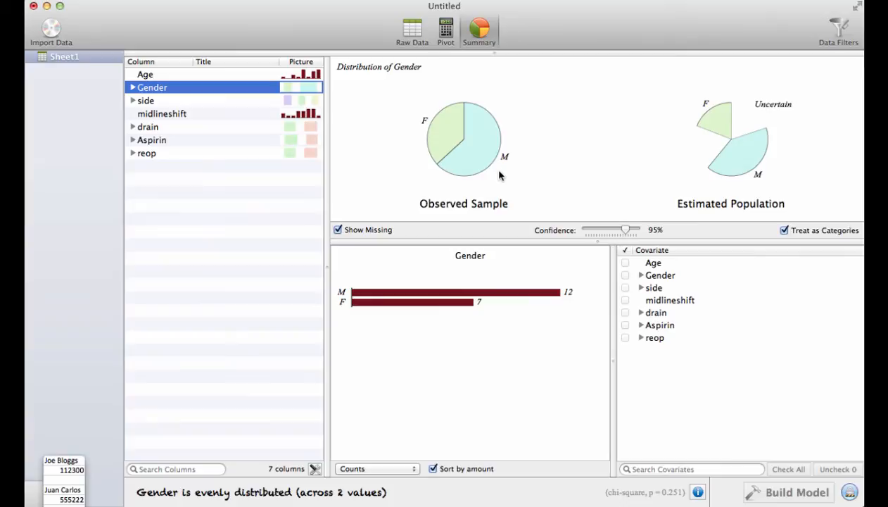
{"action": "mouse_move", "coordinate": [708, 186]}
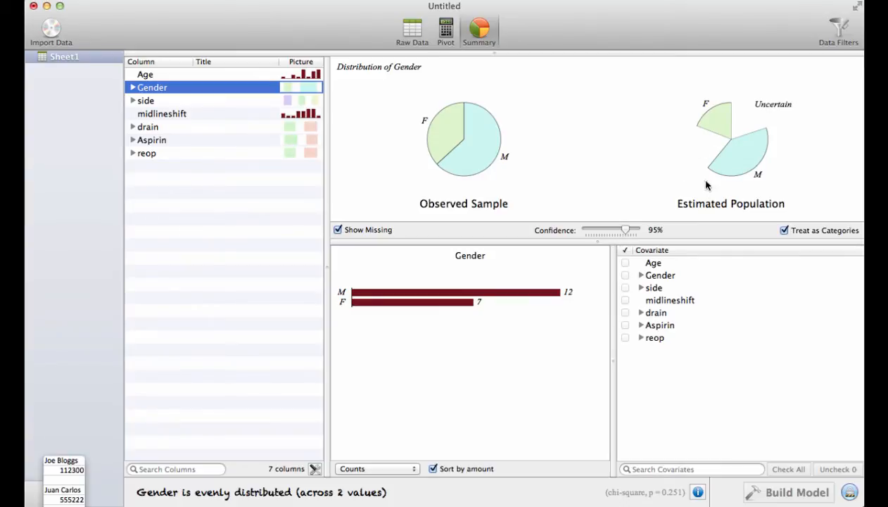
{"action": "mouse_move", "coordinate": [753, 121]}
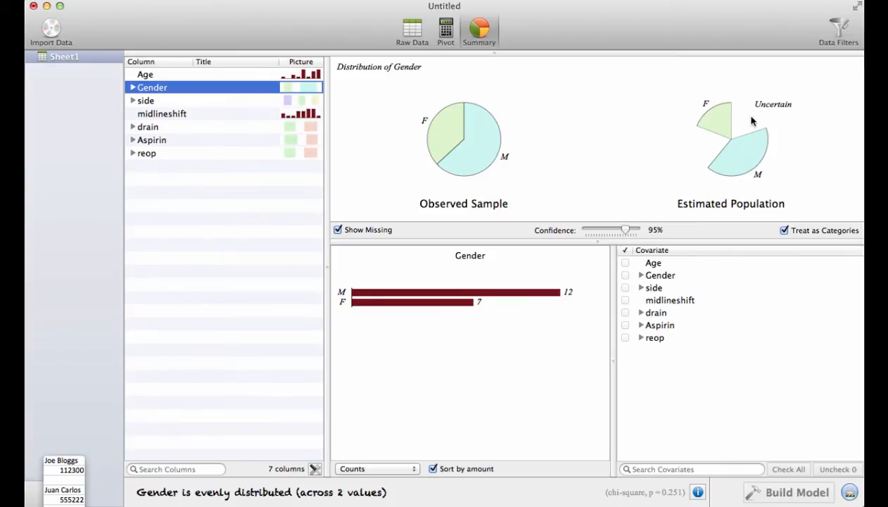
{"action": "mouse_move", "coordinate": [730, 164]}
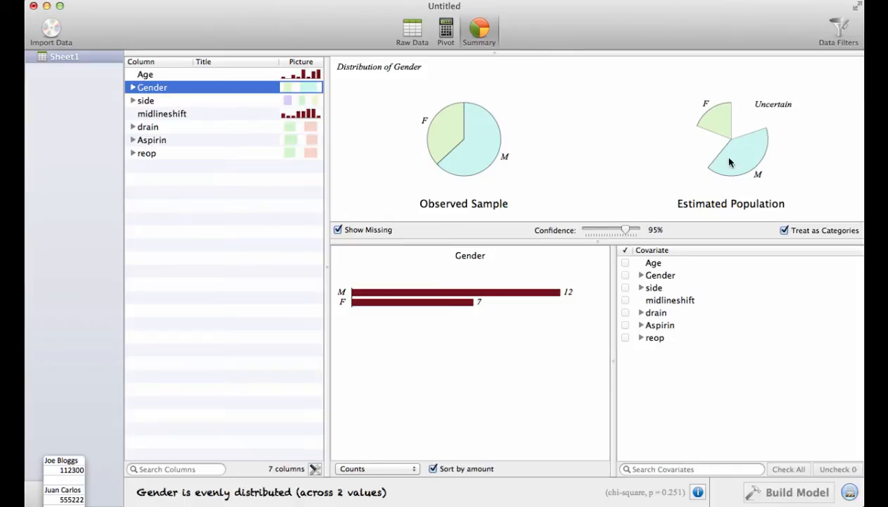
{"action": "mouse_move", "coordinate": [738, 180]}
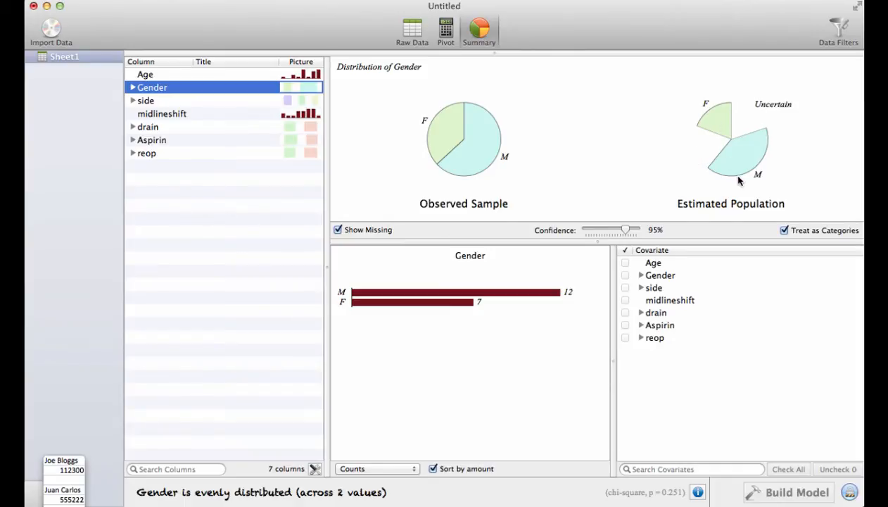
{"action": "mouse_move", "coordinate": [158, 104]}
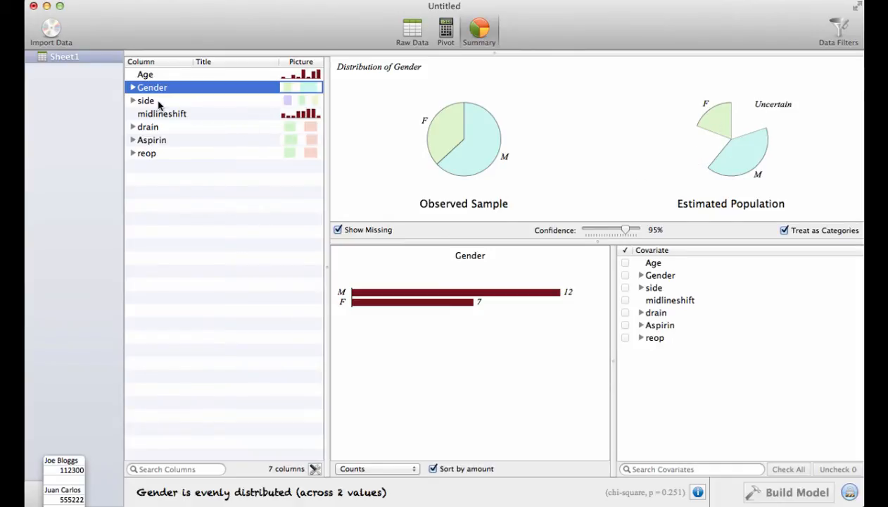
View the side, midlineshift and drain distributions, ending on Aspirin's 10 zeros and 9 ones
{"action": "left_click", "coordinate": [147, 100]}
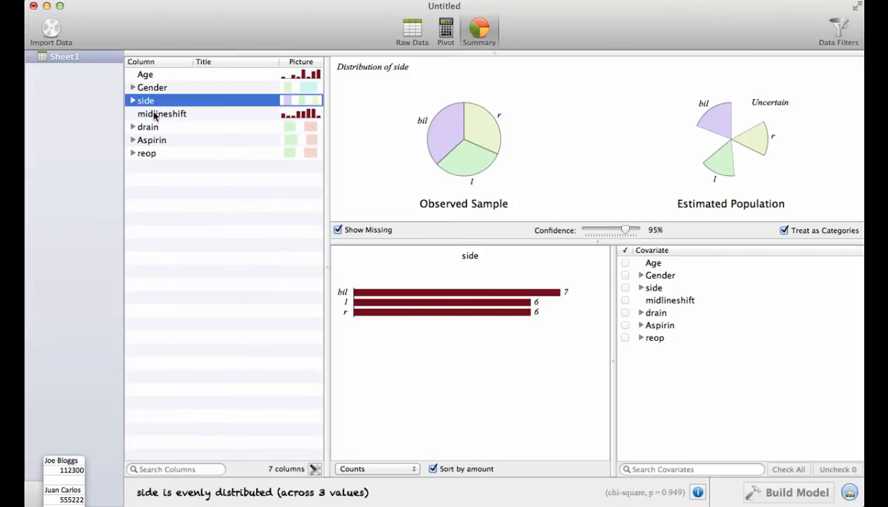
{"action": "left_click", "coordinate": [162, 113]}
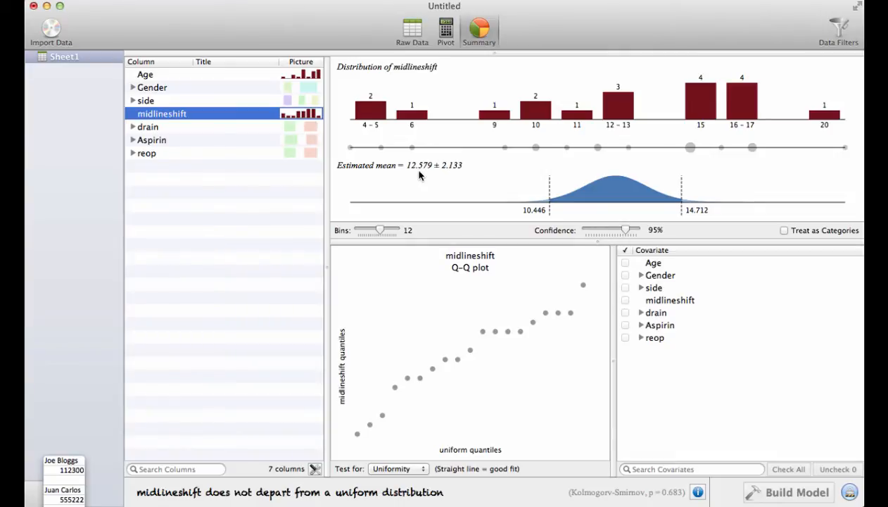
{"action": "left_click", "coordinate": [148, 127]}
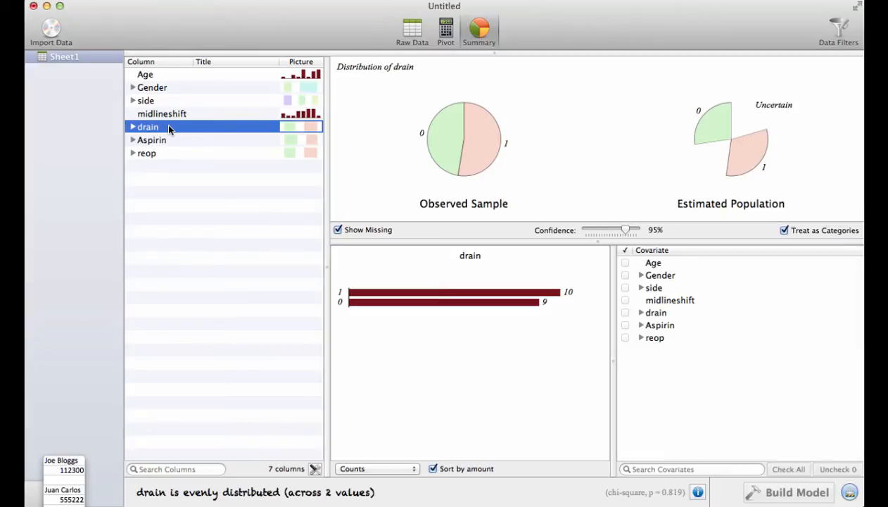
{"action": "mouse_move", "coordinate": [485, 273]}
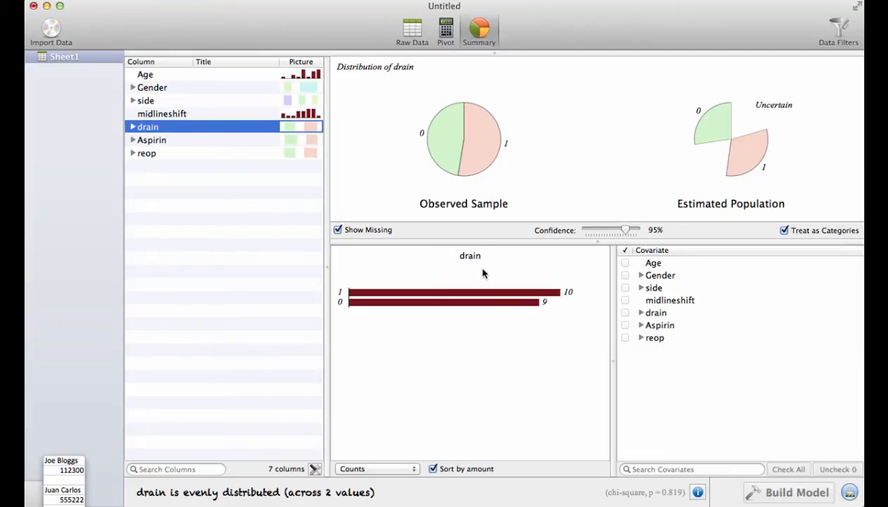
{"action": "mouse_move", "coordinate": [163, 139]}
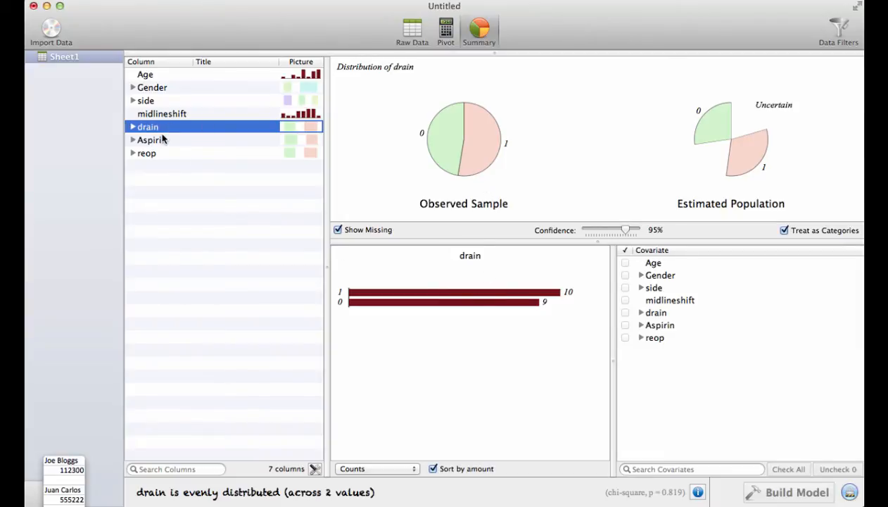
{"action": "left_click", "coordinate": [152, 139]}
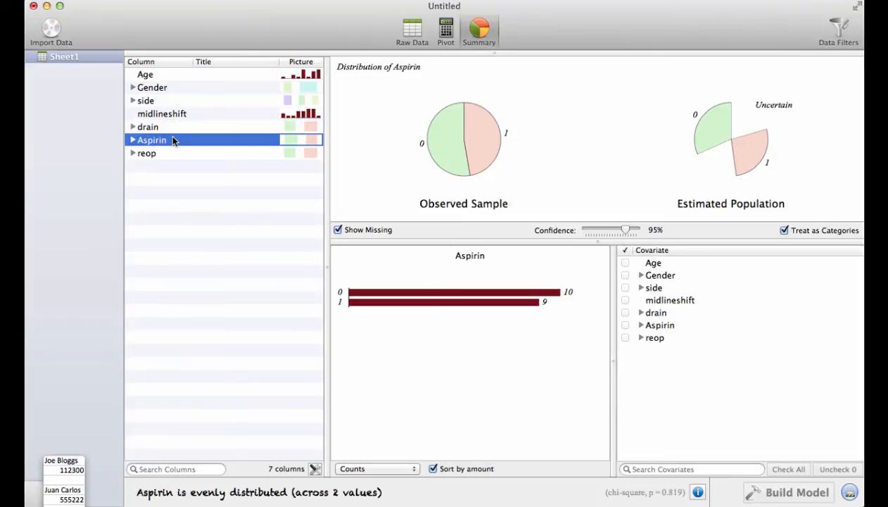
{"action": "mouse_move", "coordinate": [172, 157]}
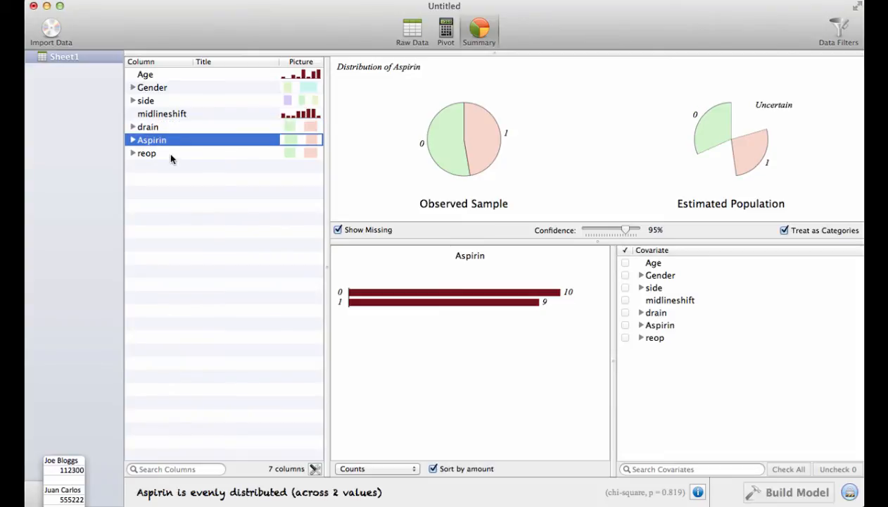
Break the reop outcome down by Age quantiles, showing they are not independent (p = 0.040)
{"action": "left_click", "coordinate": [147, 152]}
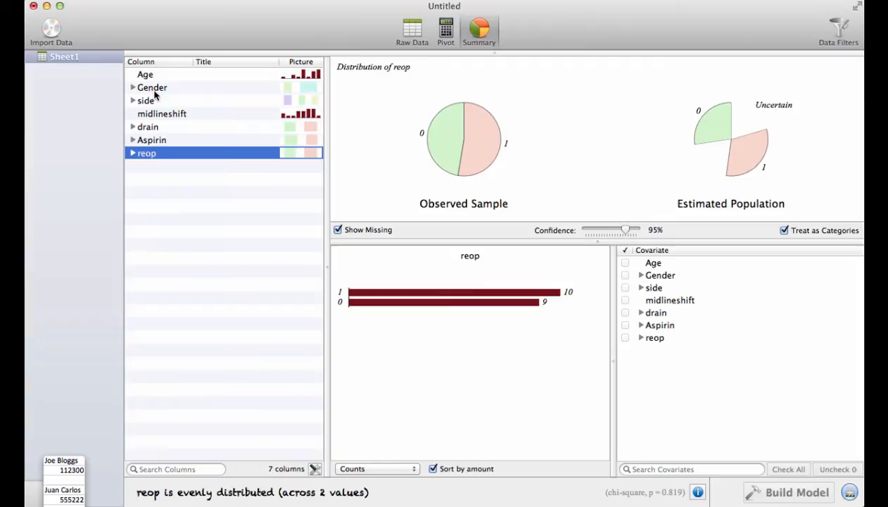
{"action": "mouse_move", "coordinate": [168, 158]}
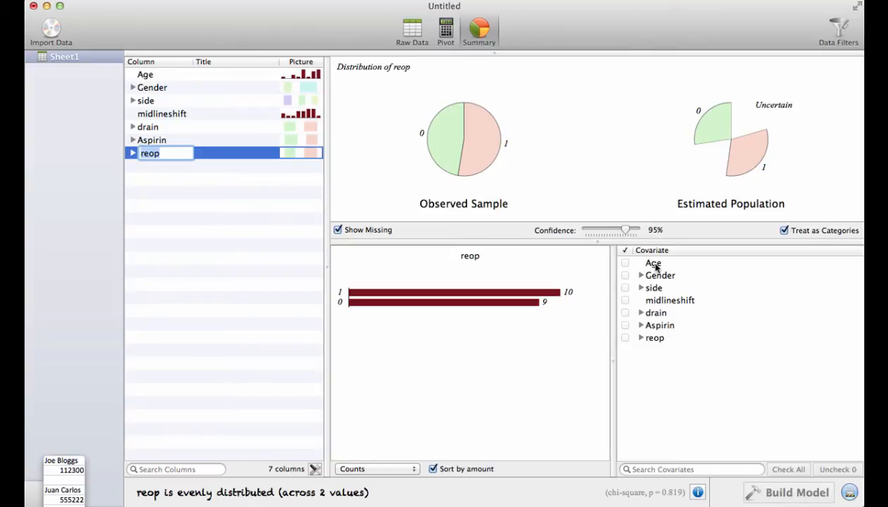
{"action": "left_click", "coordinate": [653, 264]}
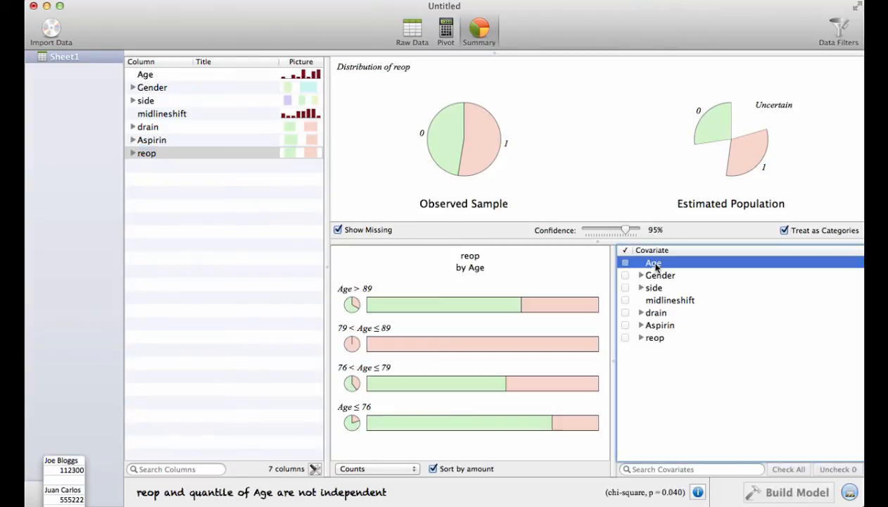
{"action": "left_click", "coordinate": [378, 467]}
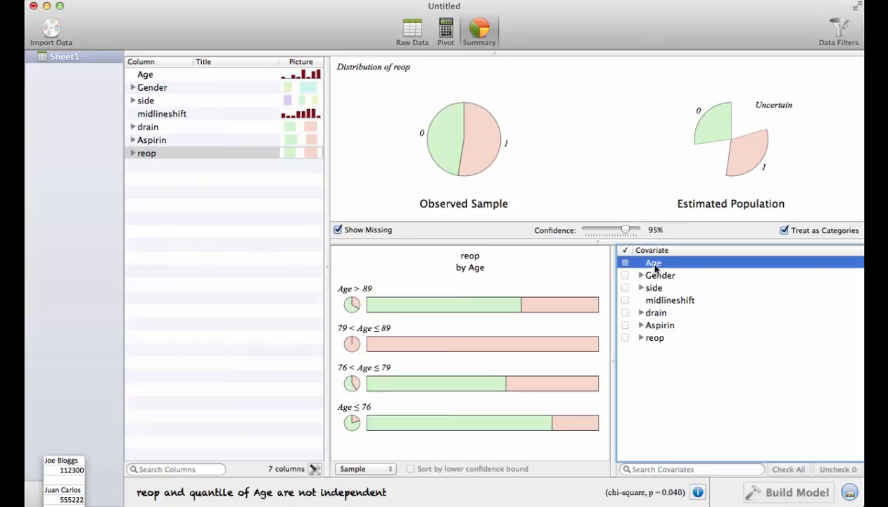
{"action": "mouse_move", "coordinate": [383, 477]}
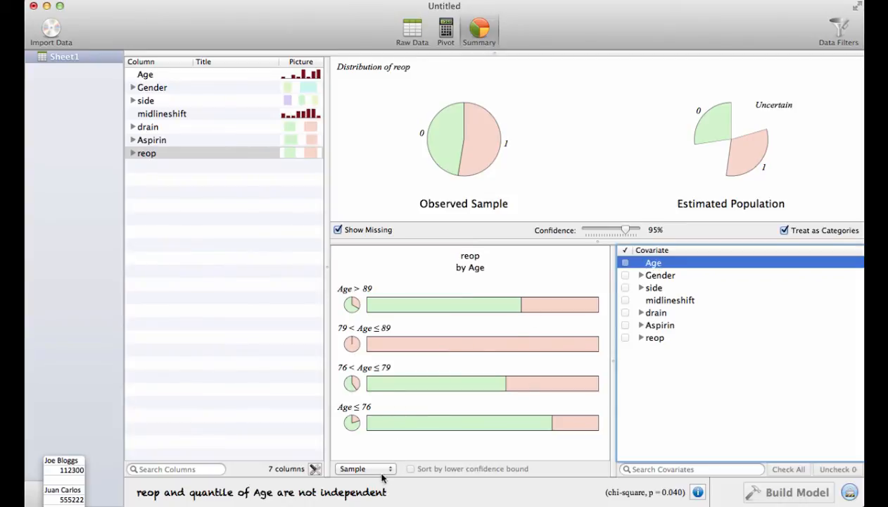
{"action": "left_click", "coordinate": [363, 468]}
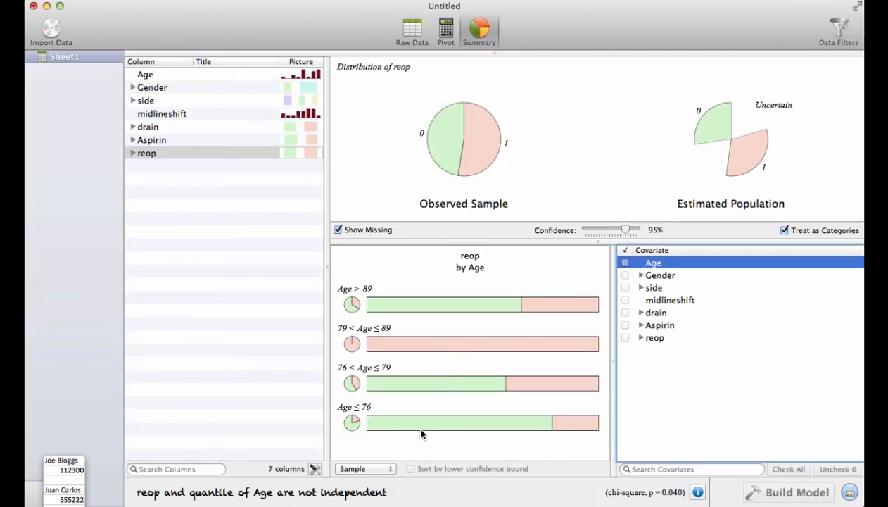
{"action": "mouse_move", "coordinate": [423, 294]}
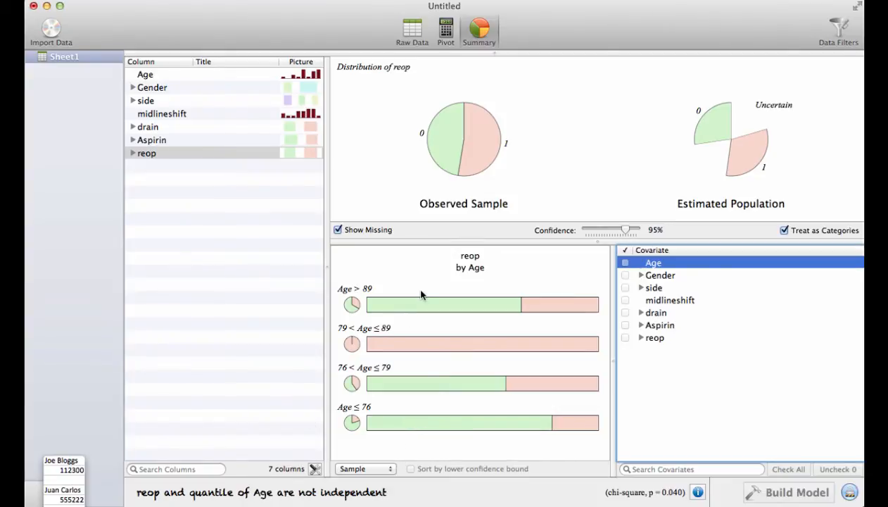
{"action": "mouse_move", "coordinate": [489, 463]}
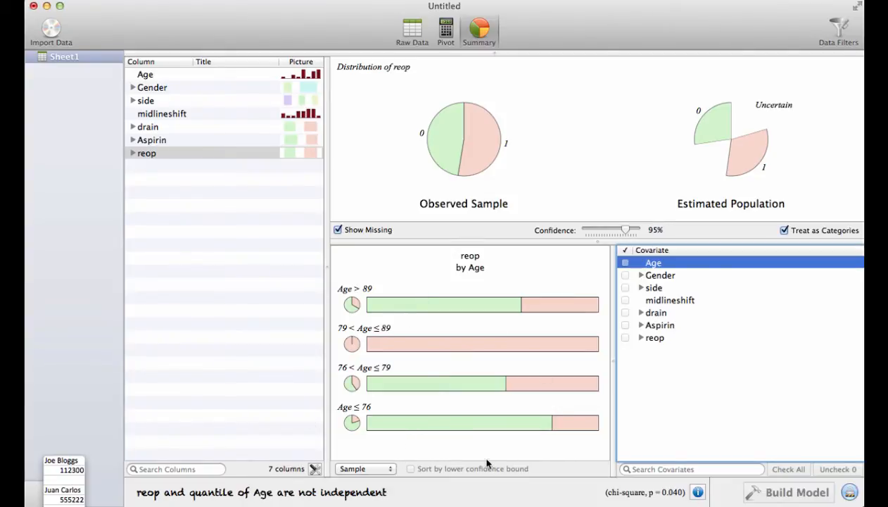
{"action": "mouse_move", "coordinate": [420, 486]}
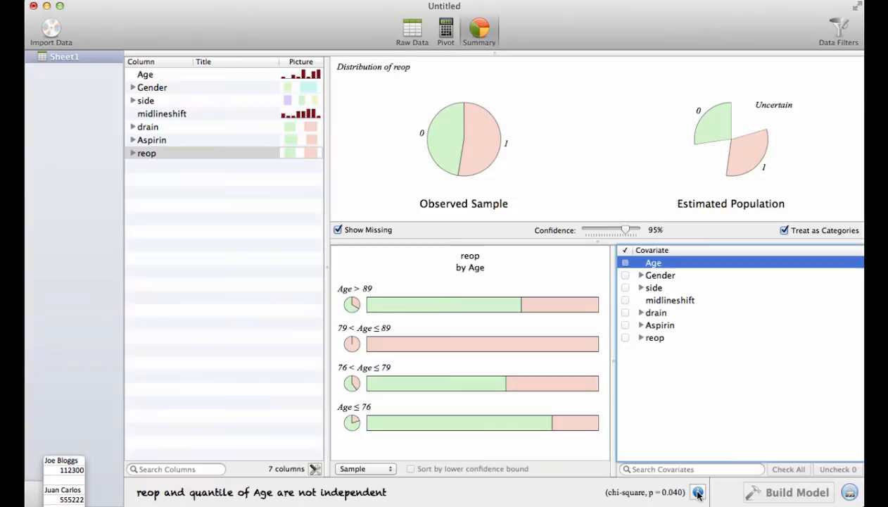
{"action": "left_click", "coordinate": [698, 492]}
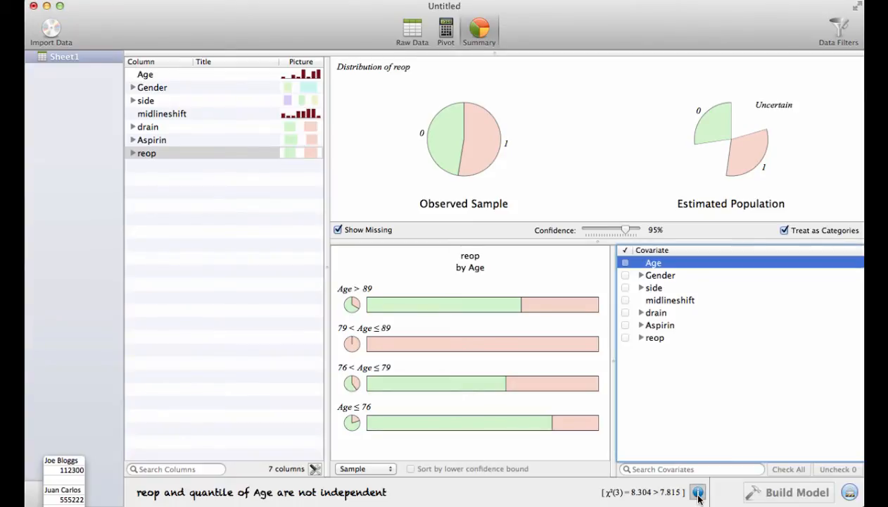
{"action": "left_click", "coordinate": [697, 493]}
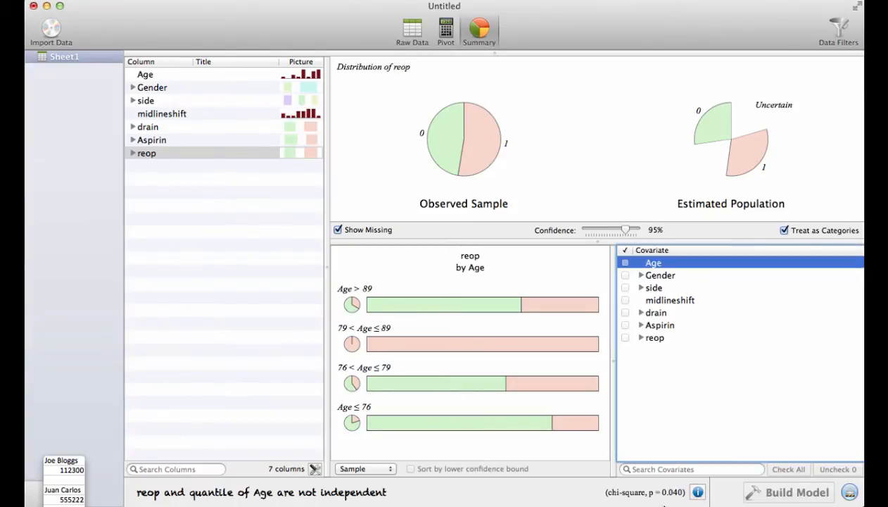
{"action": "mouse_move", "coordinate": [698, 491]}
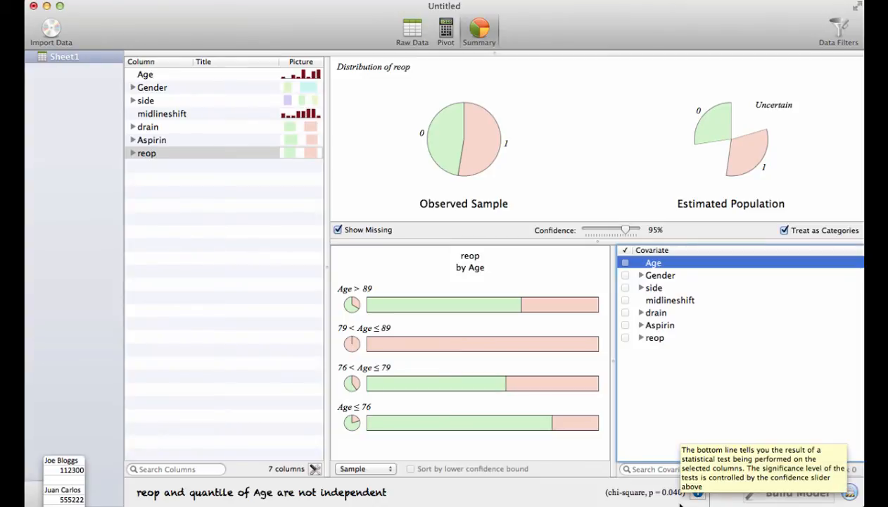
{"action": "mouse_move", "coordinate": [481, 492]}
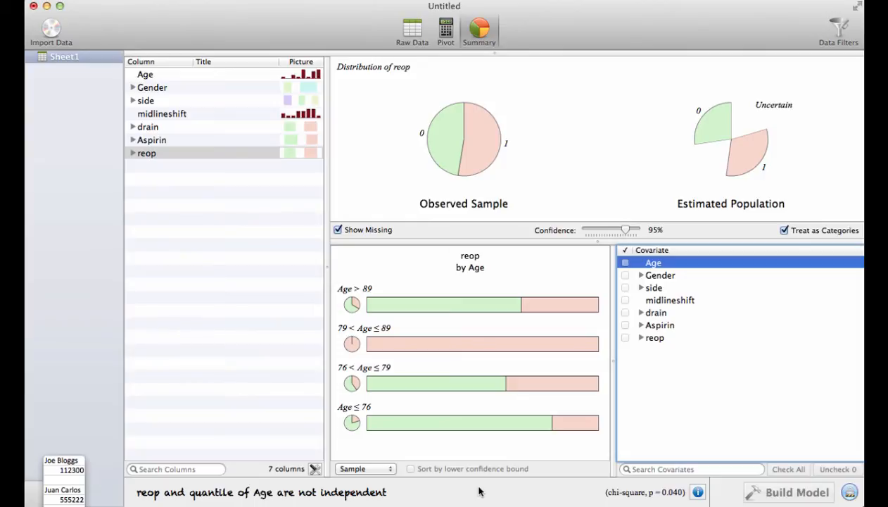
{"action": "mouse_move", "coordinate": [551, 394]}
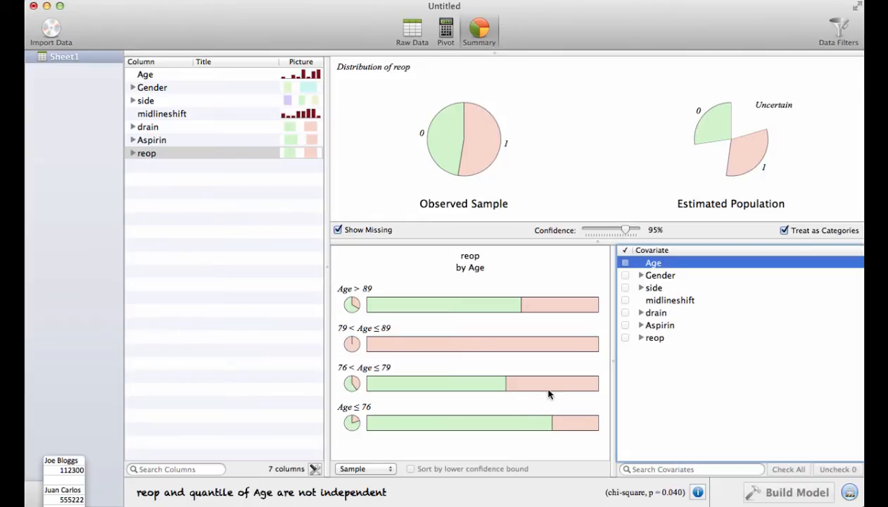
Compare reop across Gender, side, midlineshift and drain in turn
{"action": "left_click", "coordinate": [660, 274]}
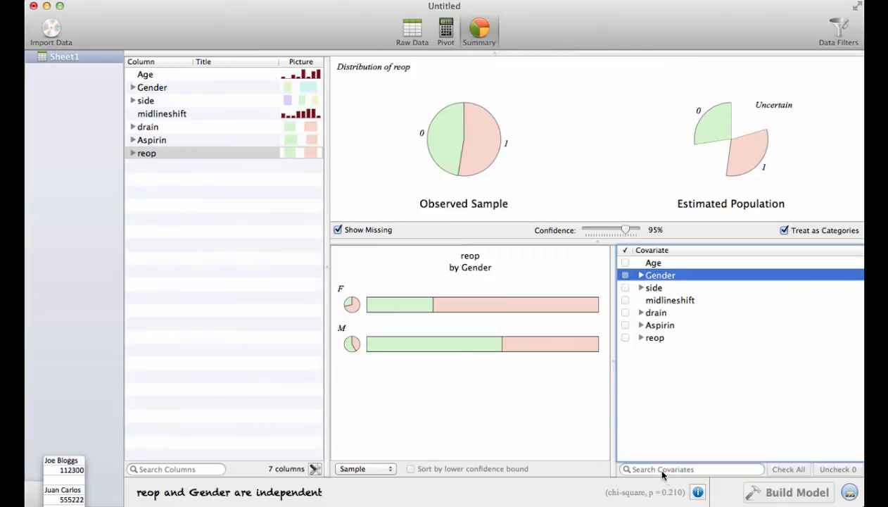
{"action": "mouse_move", "coordinate": [699, 493]}
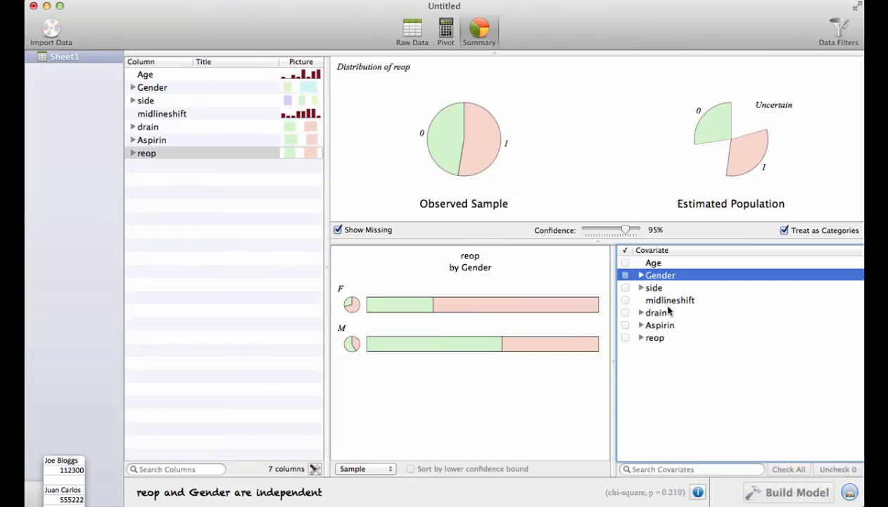
{"action": "left_click", "coordinate": [653, 287]}
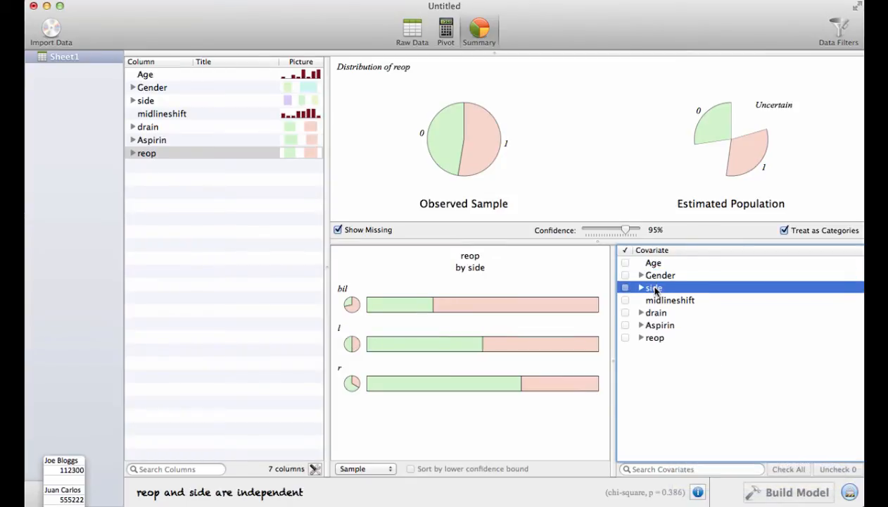
{"action": "mouse_move", "coordinate": [683, 366]}
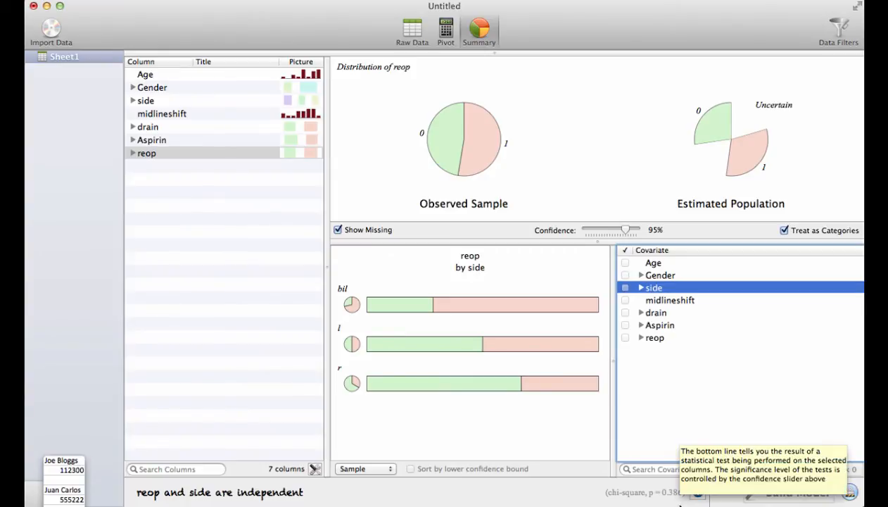
{"action": "mouse_move", "coordinate": [701, 338]}
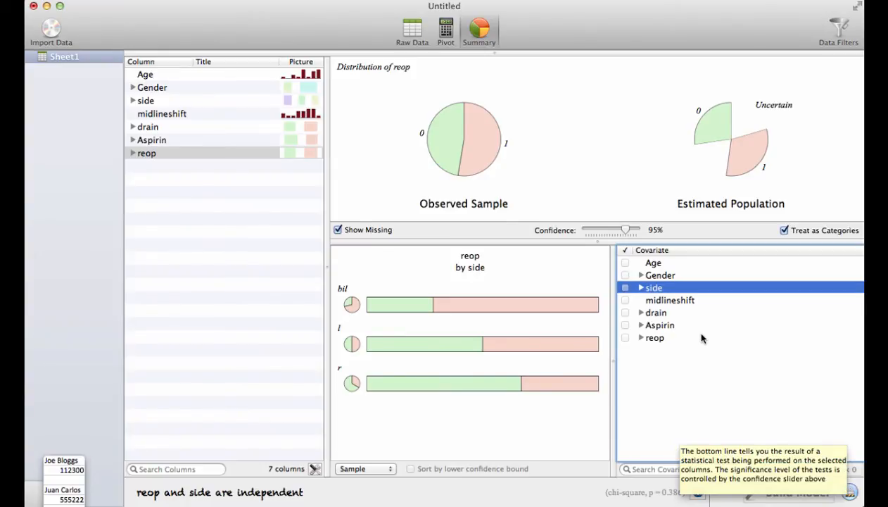
{"action": "left_click", "coordinate": [670, 300]}
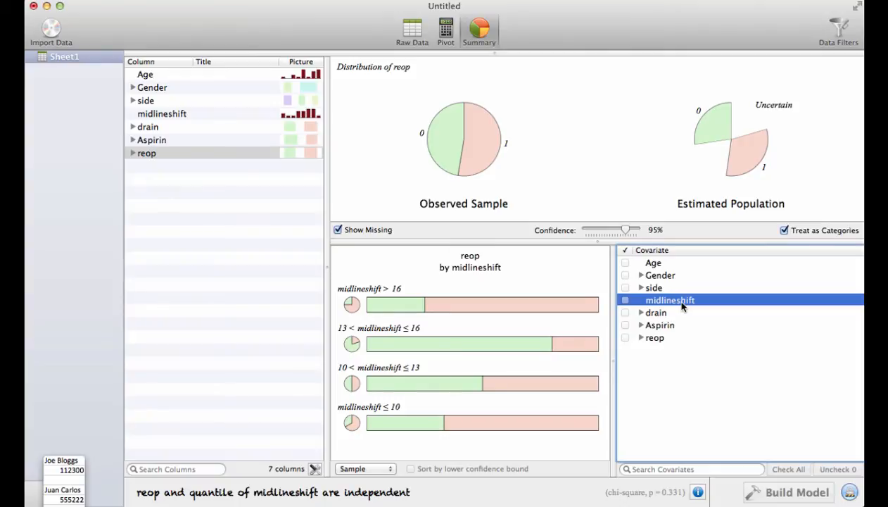
{"action": "mouse_move", "coordinate": [673, 504]}
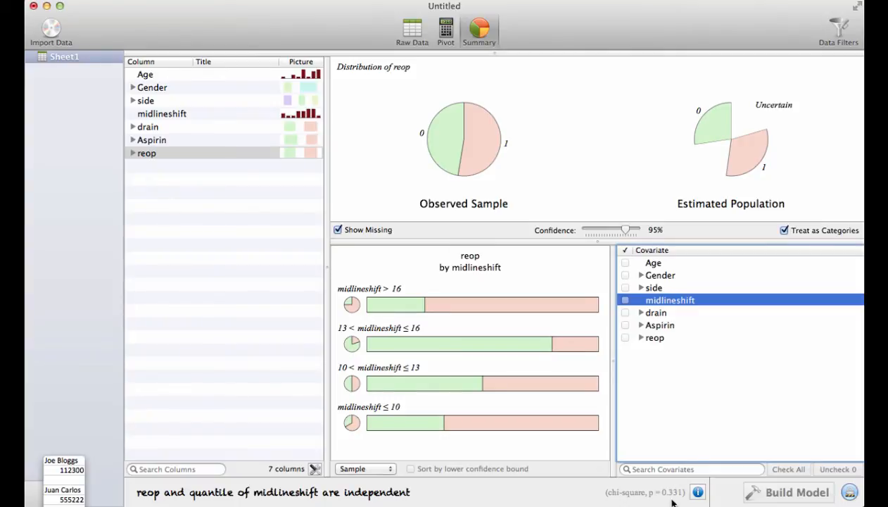
{"action": "mouse_move", "coordinate": [690, 342]}
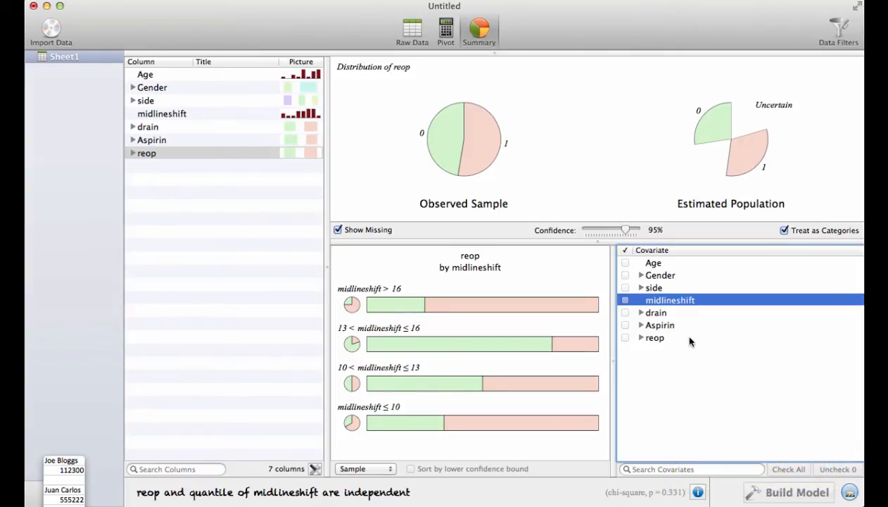
{"action": "left_click", "coordinate": [656, 313]}
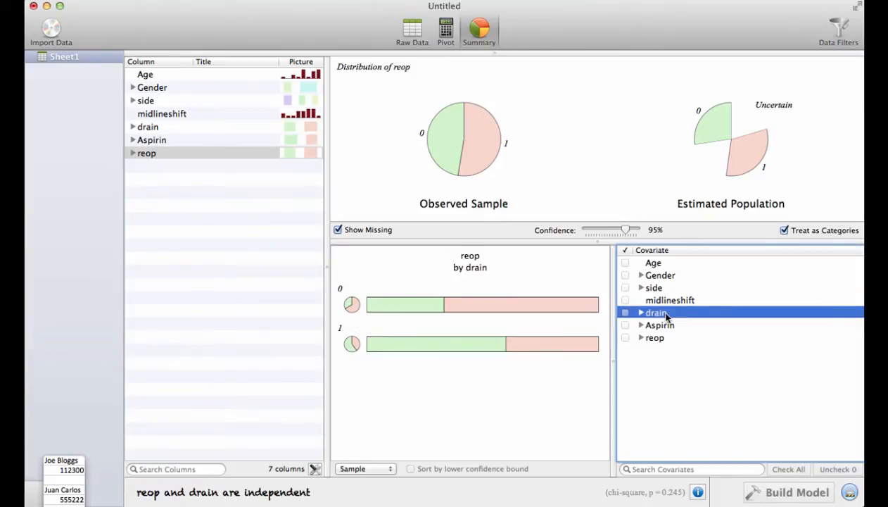
Compare reop across Aspirin status, which is not independent (p = 0.037)
{"action": "left_click", "coordinate": [659, 324]}
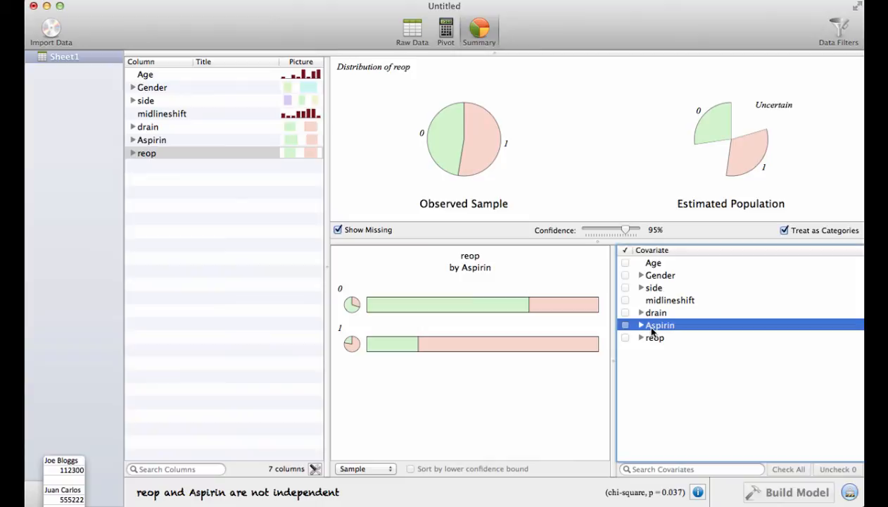
{"action": "mouse_move", "coordinate": [679, 504]}
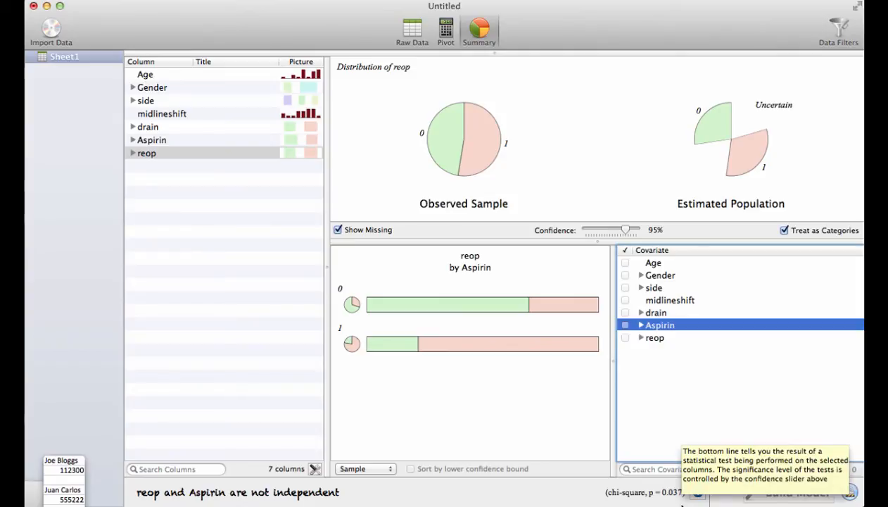
{"action": "mouse_move", "coordinate": [655, 369]}
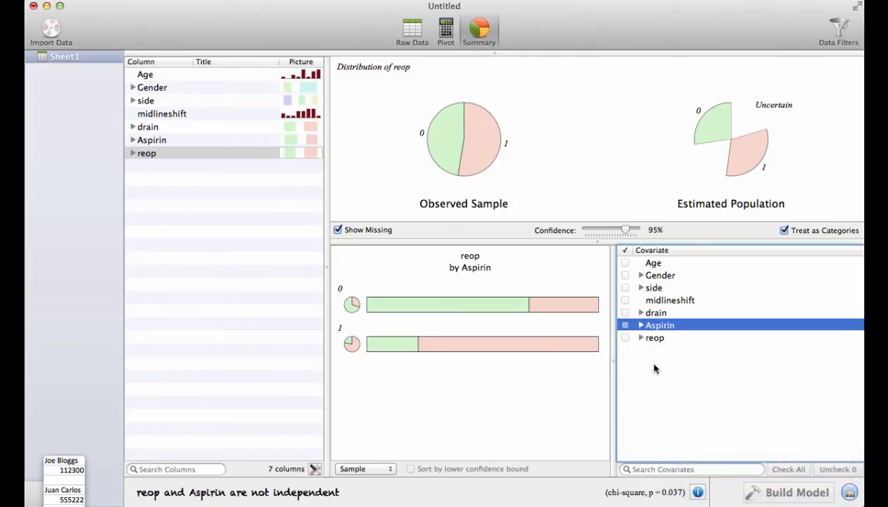
{"action": "mouse_move", "coordinate": [575, 377]}
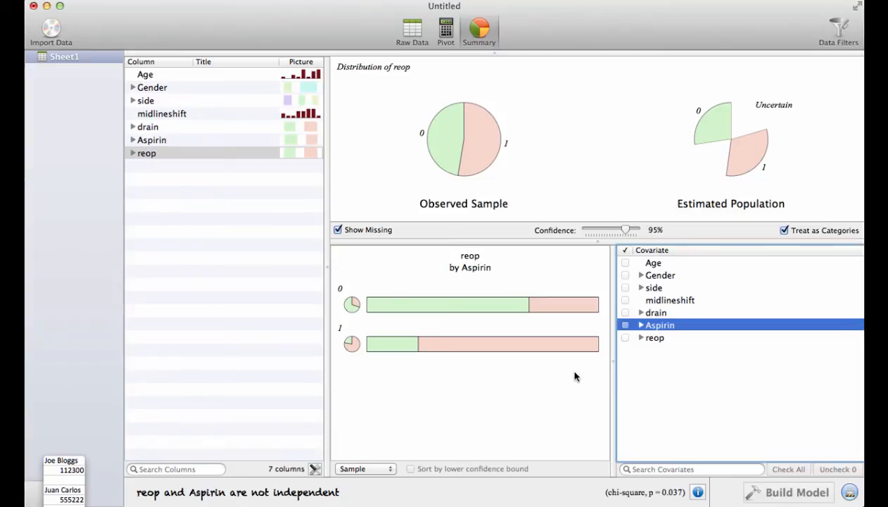
{"action": "mouse_move", "coordinate": [625, 269]}
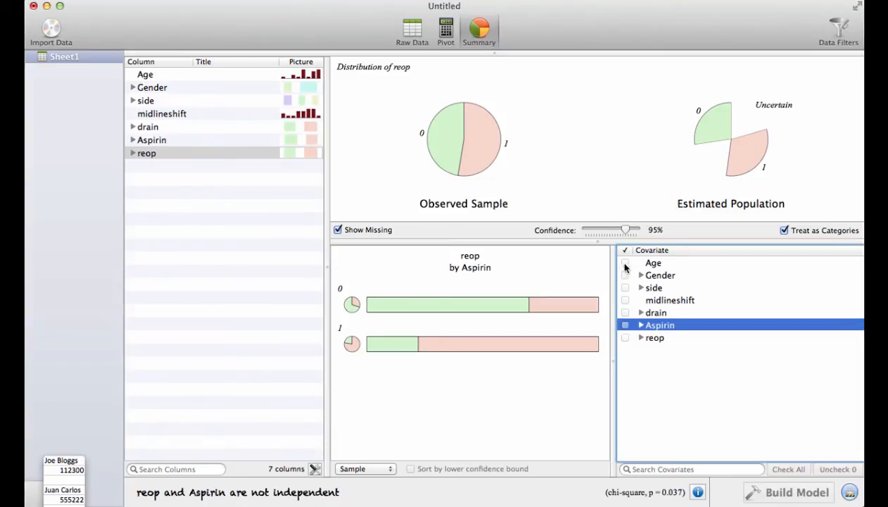
{"action": "left_click", "coordinate": [653, 262]}
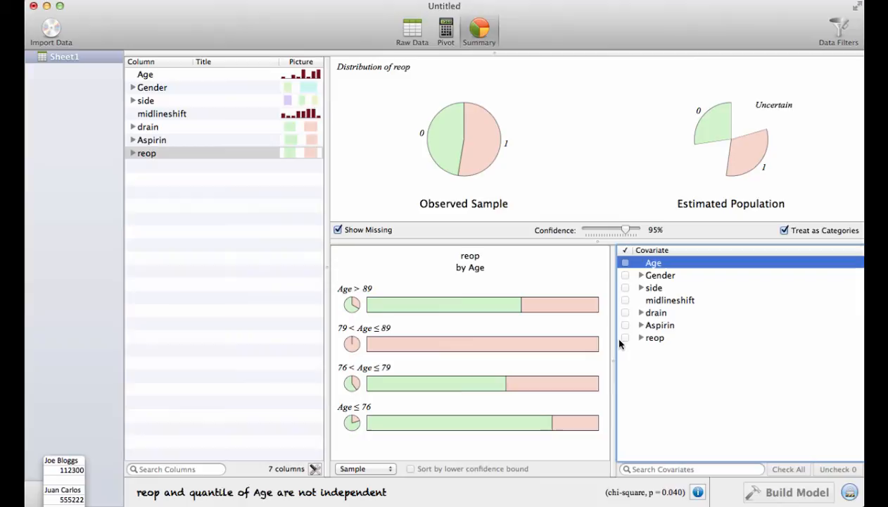
{"action": "left_click", "coordinate": [659, 324]}
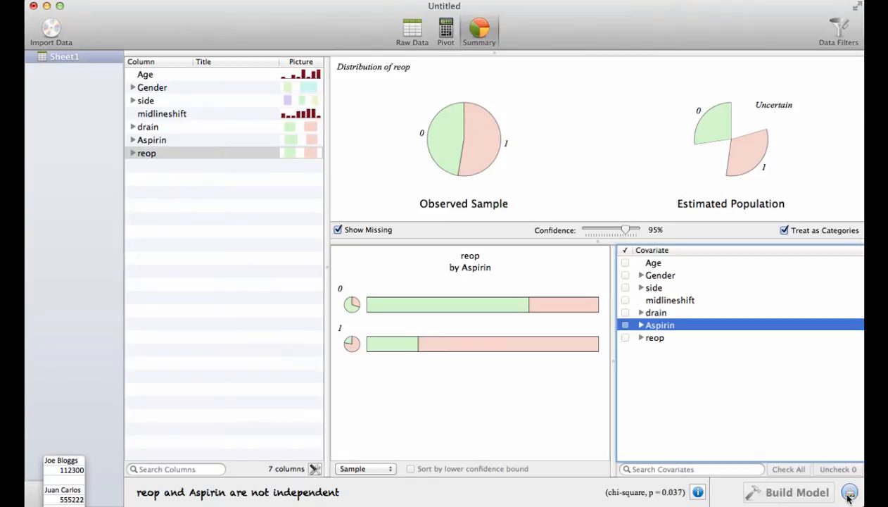
{"action": "mouse_move", "coordinate": [851, 492]}
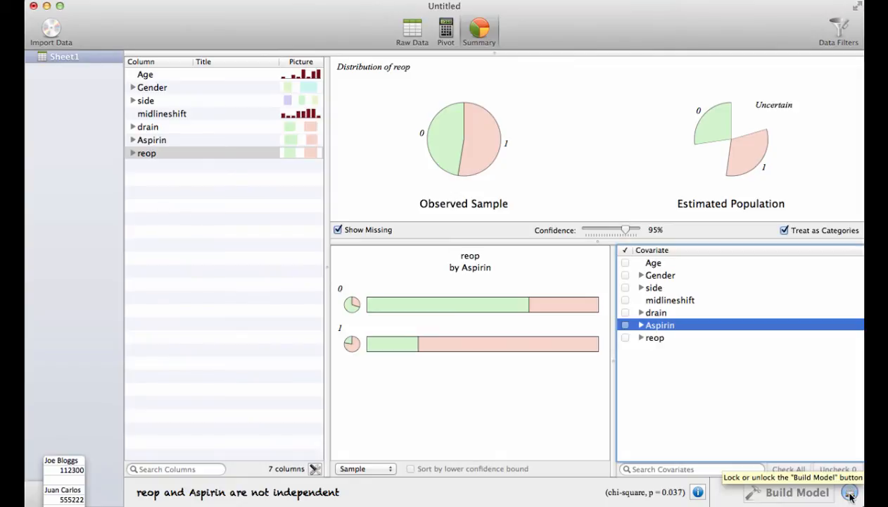
Unlock model building and tick Age and Aspirin so the equation reads reop = Age + Aspirin
{"action": "left_click", "coordinate": [850, 493]}
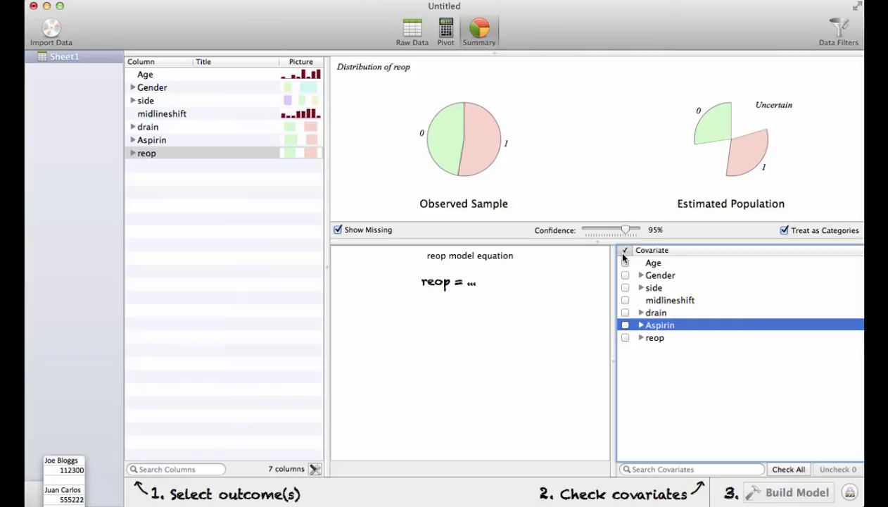
{"action": "left_click", "coordinate": [625, 262]}
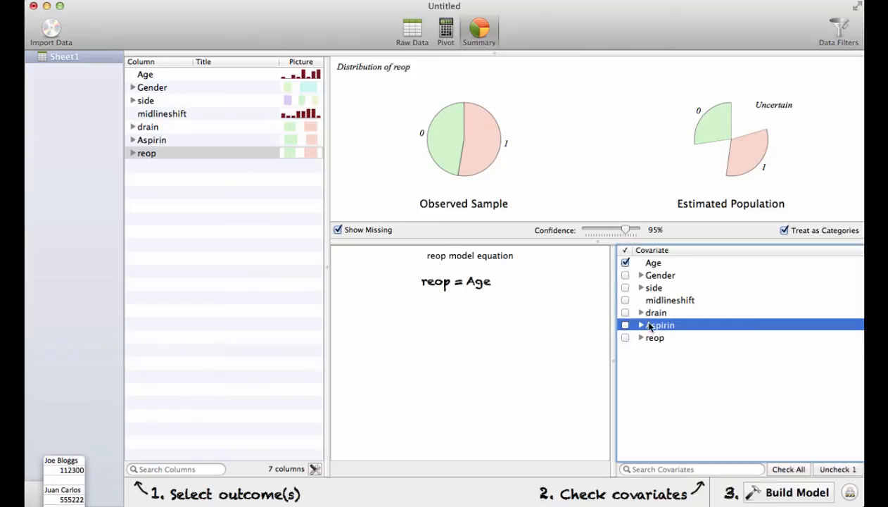
{"action": "left_click", "coordinate": [625, 324]}
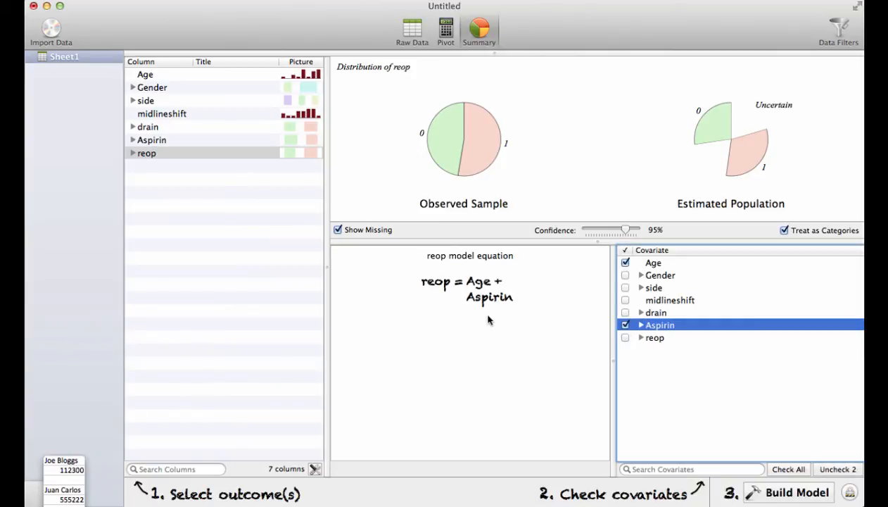
{"action": "mouse_move", "coordinate": [702, 436]}
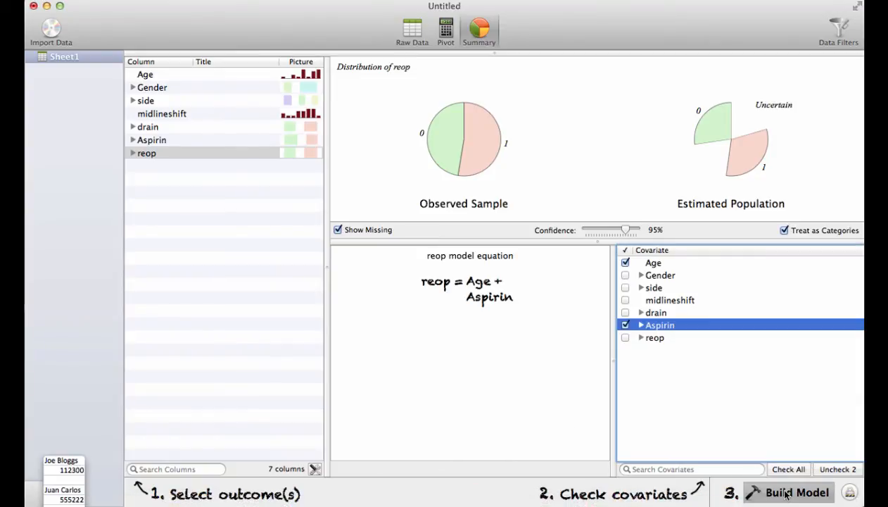
Build the logistic model, giving coefficients Age 0.102 and Aspirin = 1 1.86 with residuals
{"action": "left_click", "coordinate": [797, 493]}
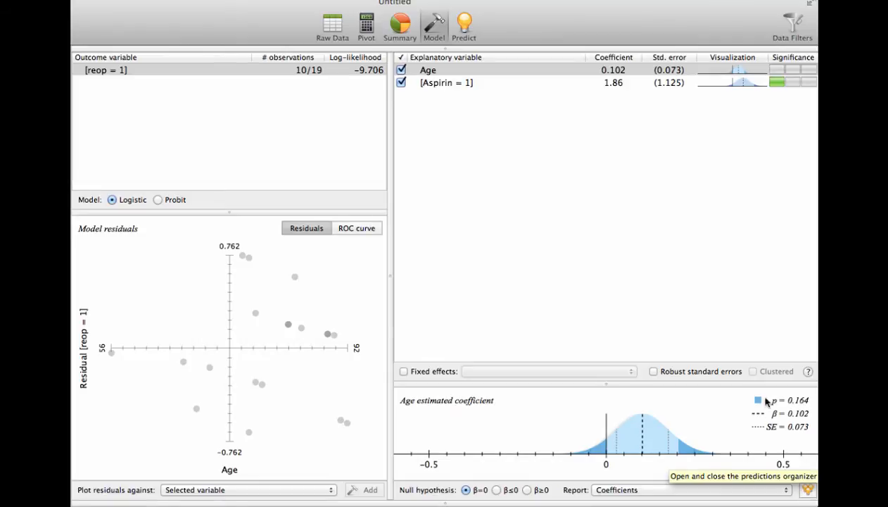
{"action": "mouse_move", "coordinate": [606, 85]}
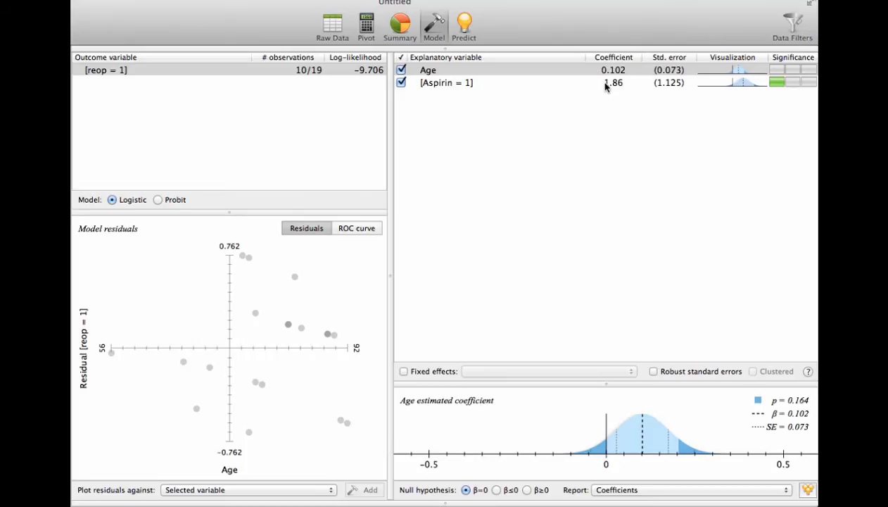
{"action": "mouse_move", "coordinate": [801, 90]}
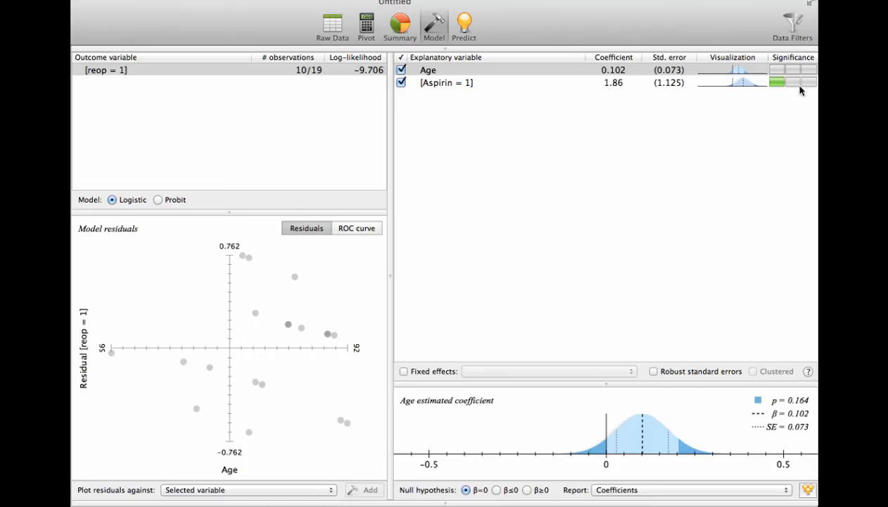
{"action": "mouse_move", "coordinate": [786, 96]}
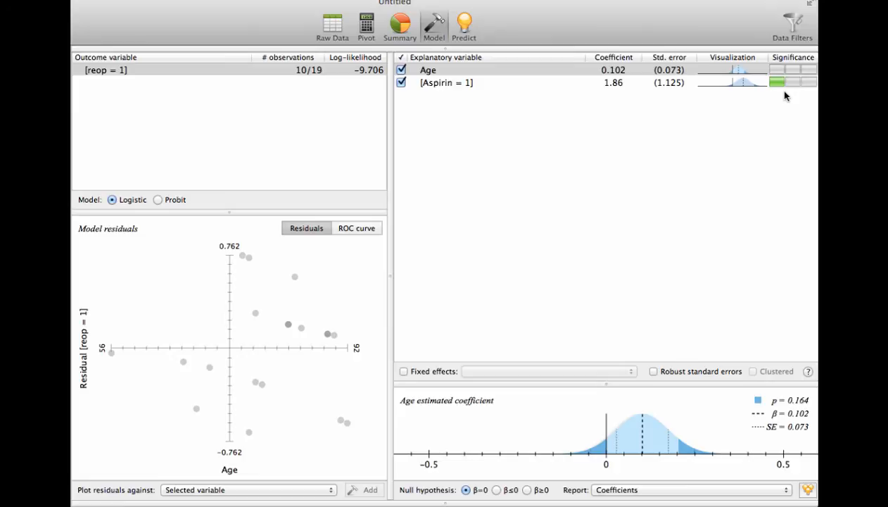
{"action": "mouse_move", "coordinate": [800, 359]}
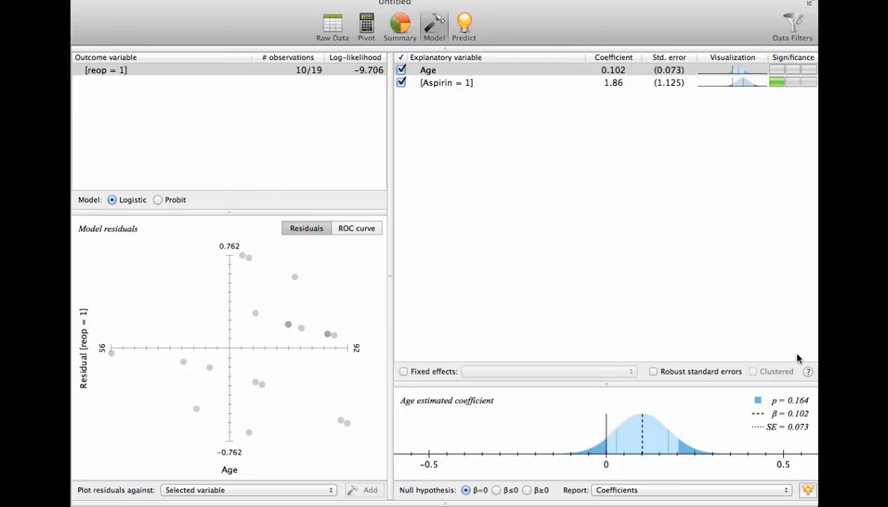
{"action": "mouse_move", "coordinate": [471, 36]}
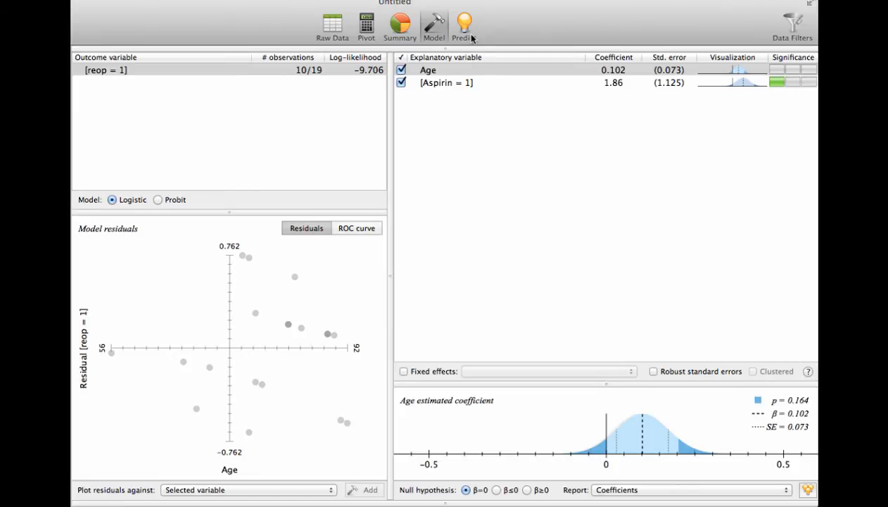
In Predict, set Age to about 75.4 with Aspirin 0, giving a 77.2% chance of reop = 0
{"action": "left_click", "coordinate": [464, 27]}
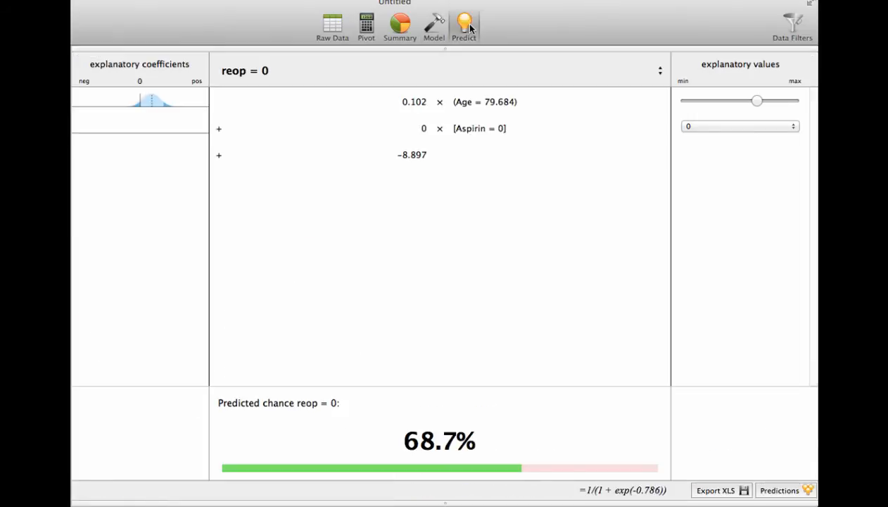
{"action": "mouse_move", "coordinate": [453, 196]}
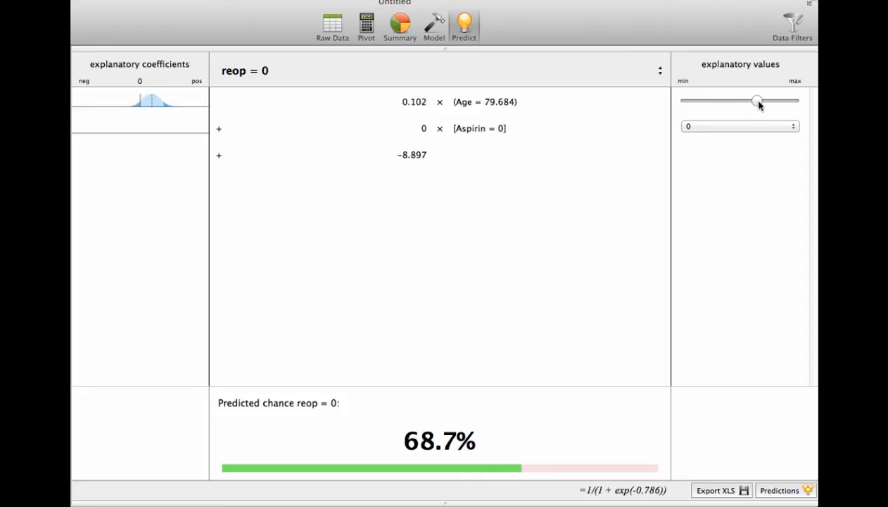
{"action": "left_click_drag", "start_coordinate": [758, 101], "coordinate": [746, 101]}
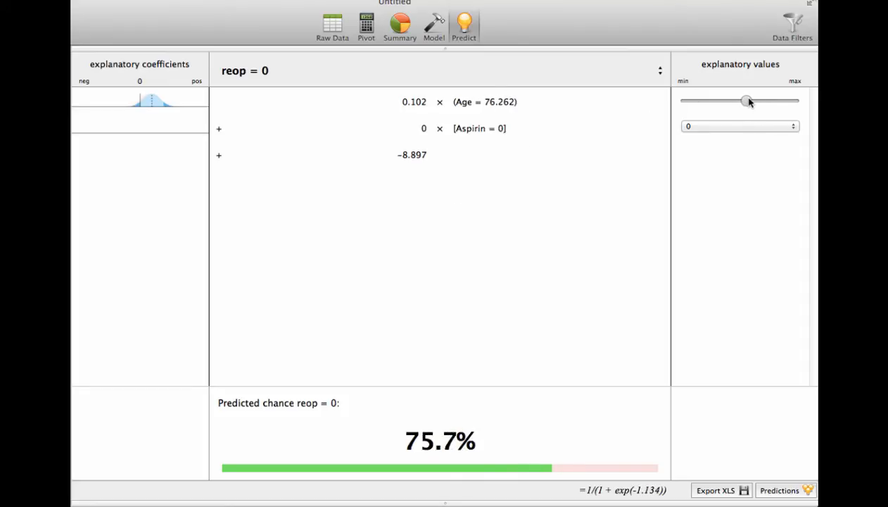
{"action": "left_click_drag", "start_coordinate": [746, 101], "coordinate": [724, 101]}
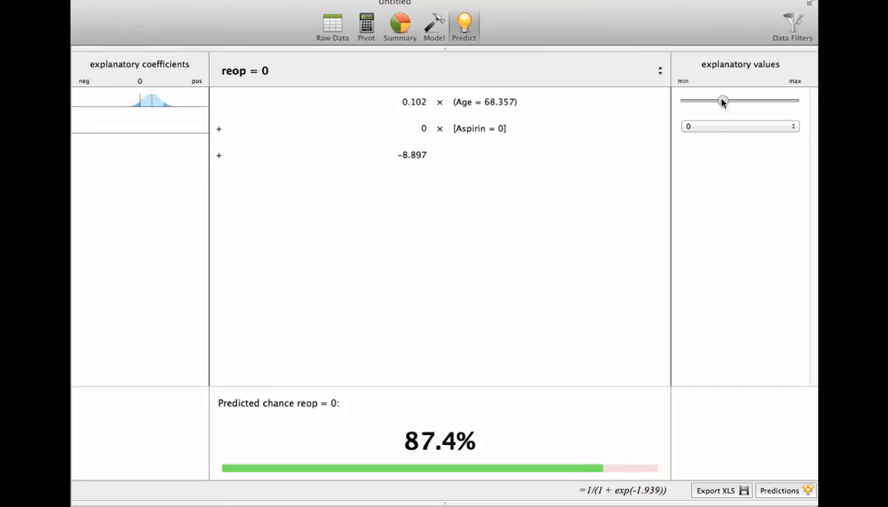
{"action": "left_click_drag", "start_coordinate": [723, 101], "coordinate": [715, 101]}
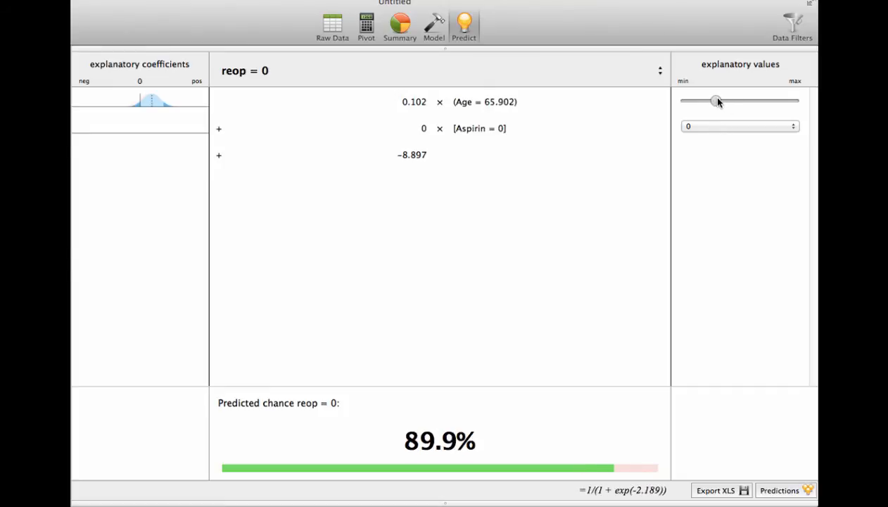
{"action": "left_click_drag", "start_coordinate": [716, 101], "coordinate": [726, 101]}
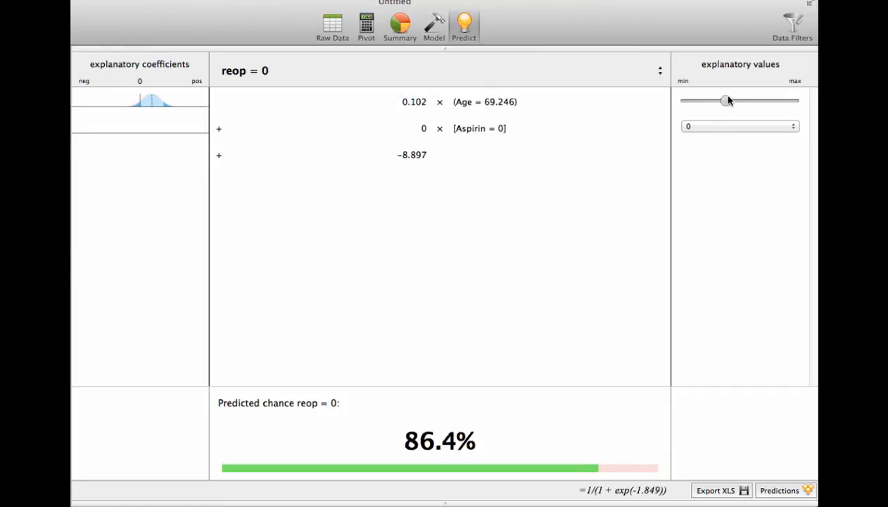
{"action": "left_click_drag", "start_coordinate": [727, 100], "coordinate": [738, 100]}
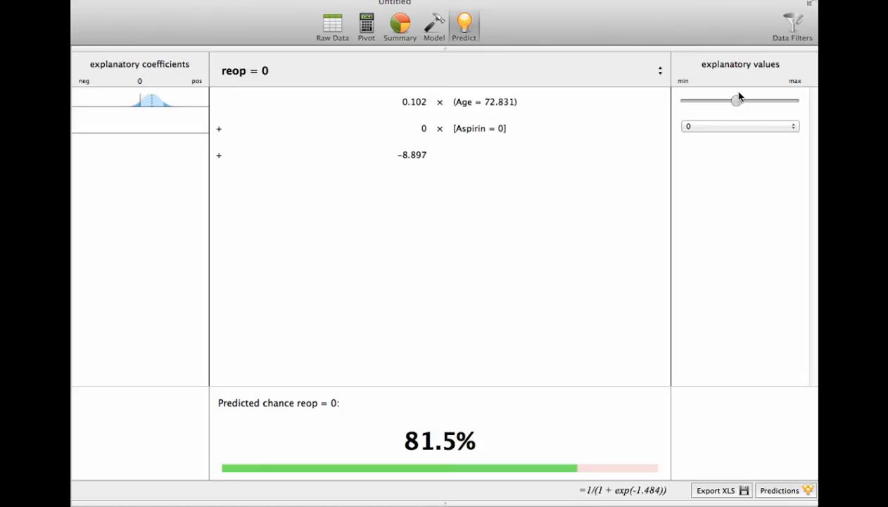
{"action": "left_click_drag", "start_coordinate": [738, 100], "coordinate": [743, 100]}
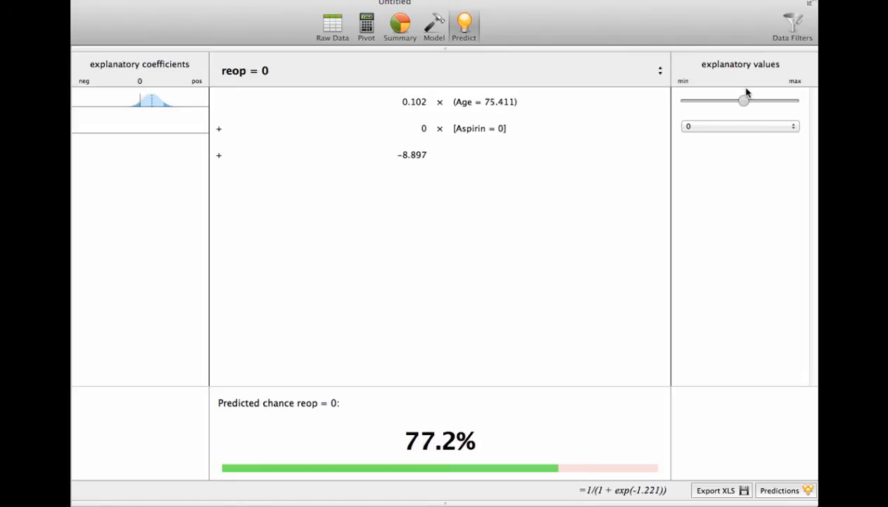
{"action": "mouse_move", "coordinate": [550, 143]}
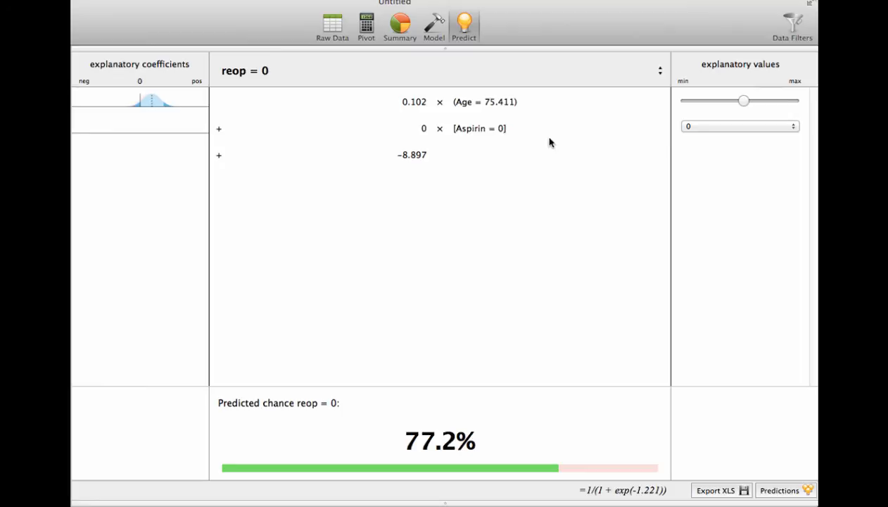
{"action": "mouse_move", "coordinate": [504, 139]}
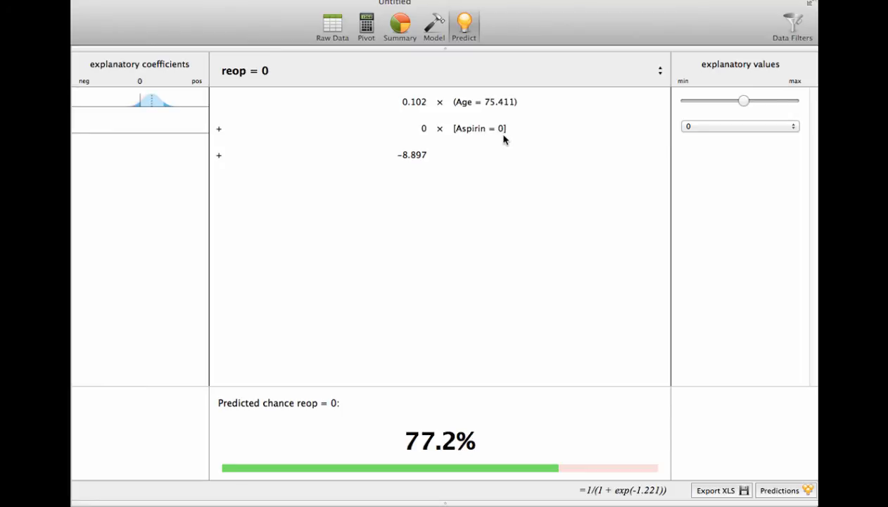
{"action": "mouse_move", "coordinate": [505, 451]}
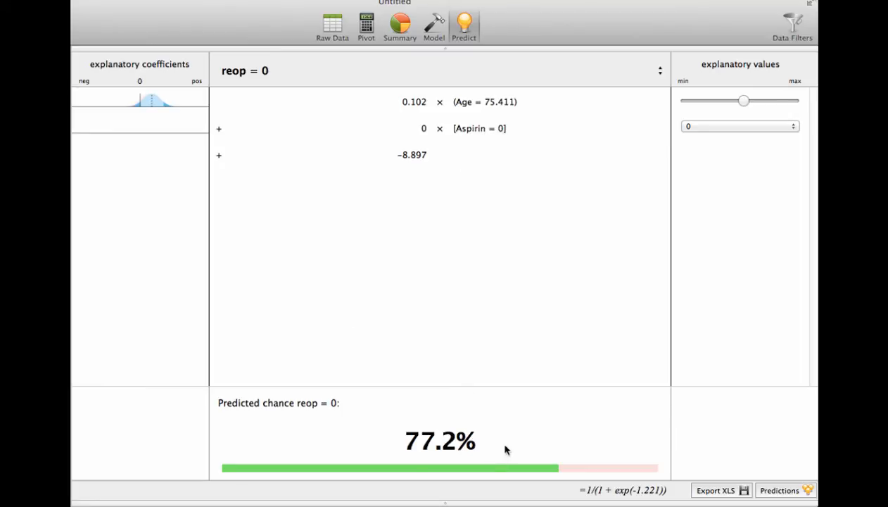
{"action": "mouse_move", "coordinate": [449, 447]}
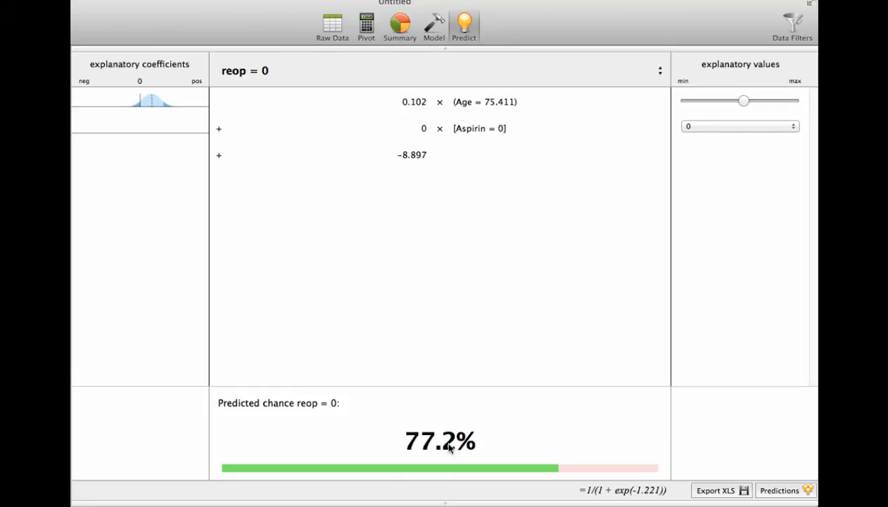
{"action": "mouse_move", "coordinate": [504, 75]}
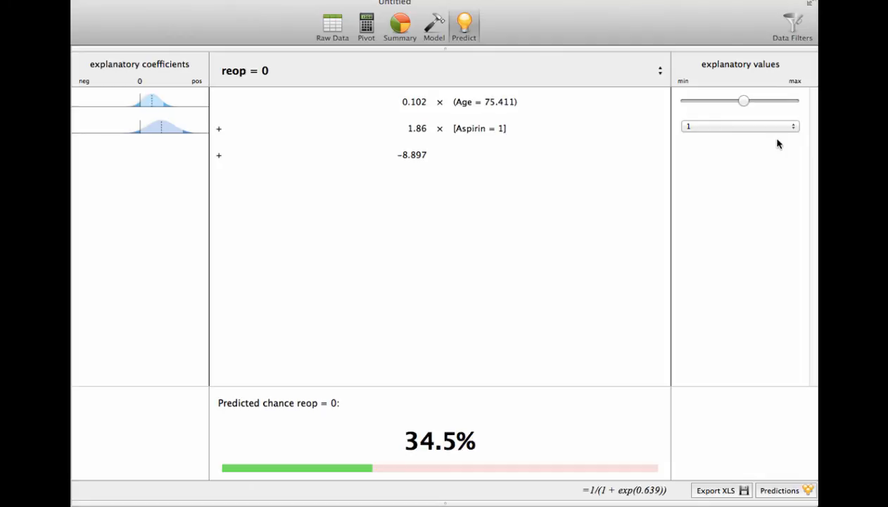
{"action": "mouse_move", "coordinate": [757, 119]}
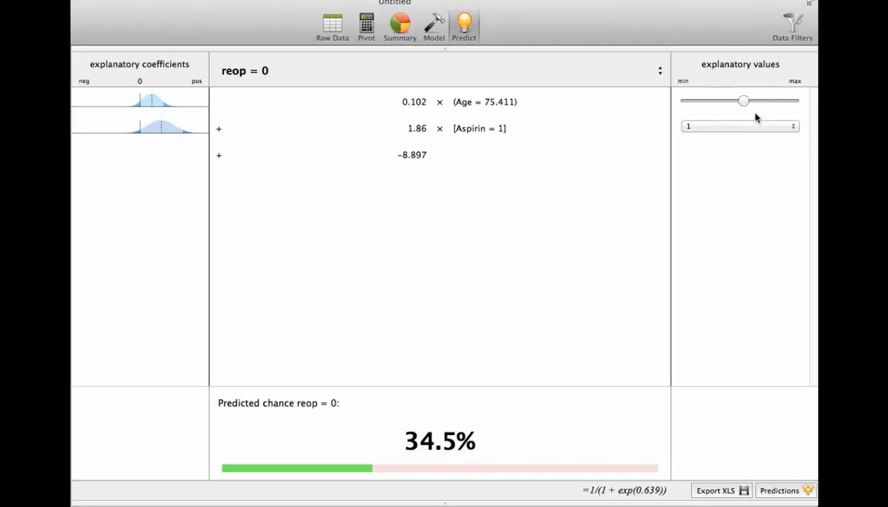
Predict reop = 0 at Age about 85.4 with Aspirin 0, giving a 55.2% chance
{"action": "left_click_drag", "start_coordinate": [743, 102], "coordinate": [763, 101]}
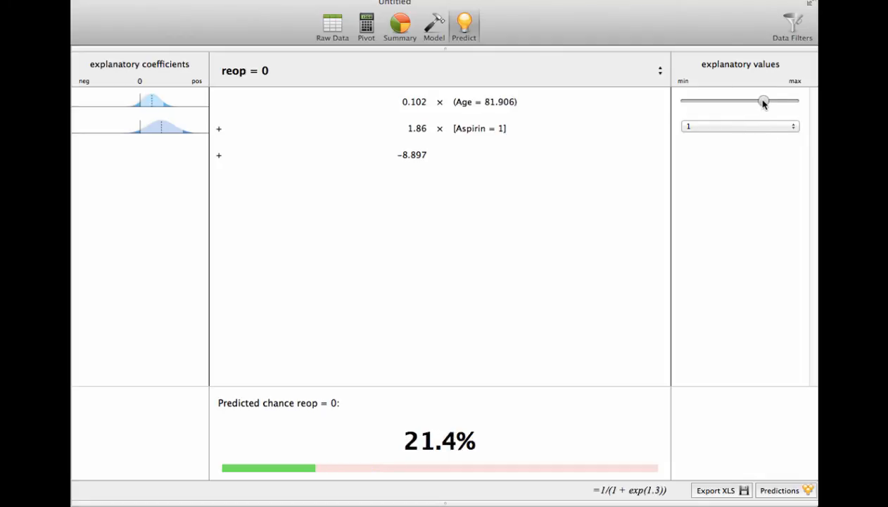
{"action": "left_click_drag", "start_coordinate": [765, 101], "coordinate": [774, 101]}
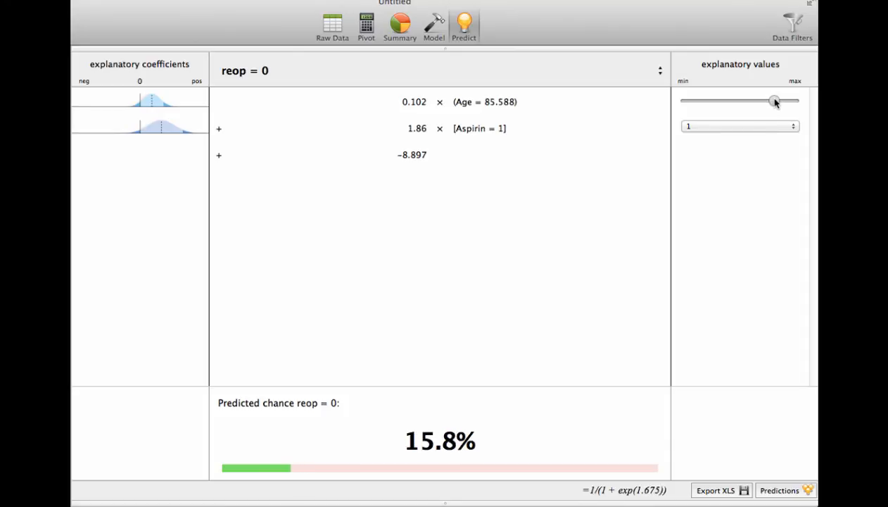
{"action": "left_click_drag", "start_coordinate": [775, 101], "coordinate": [774, 101]}
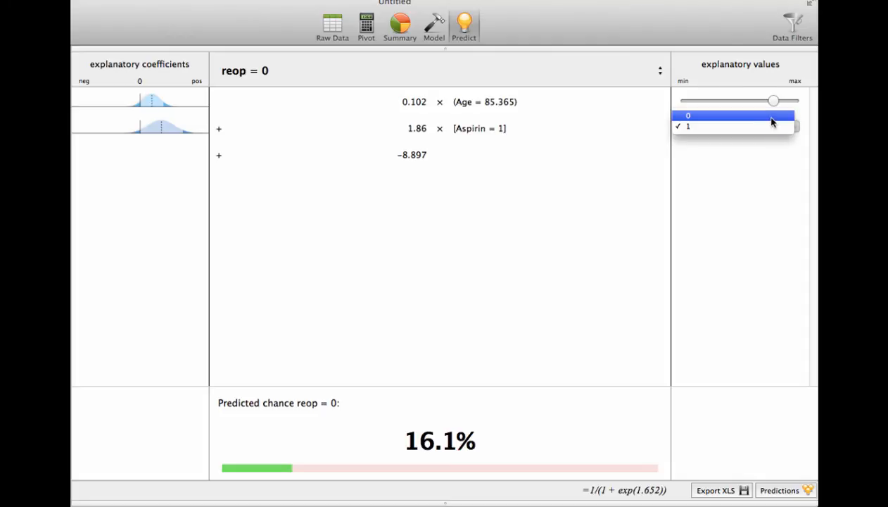
{"action": "left_click", "coordinate": [687, 115]}
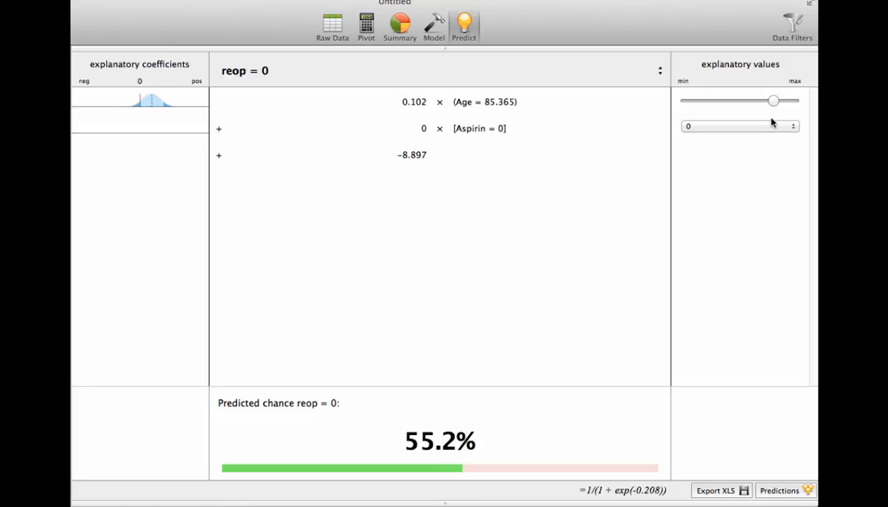